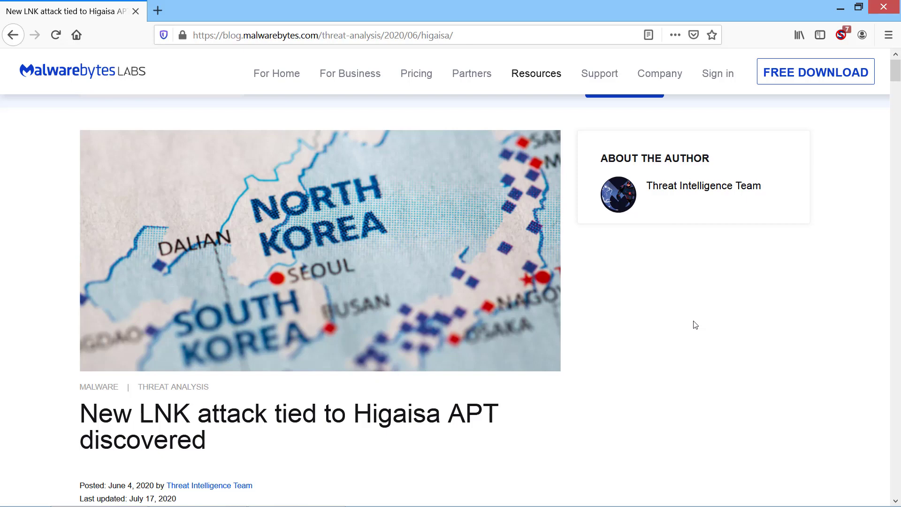
- Locate the Curriculum Vitae .lnk in the Hierarchy and load it for analysis
{"action": "scroll", "scroll_direction": "down", "scroll_amount": 3}
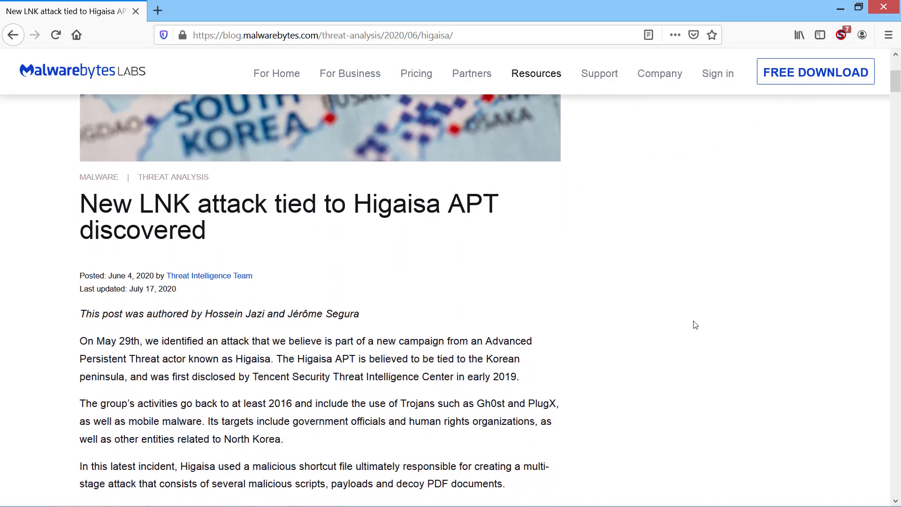
{"action": "scroll", "scroll_direction": "down", "scroll_amount": 3}
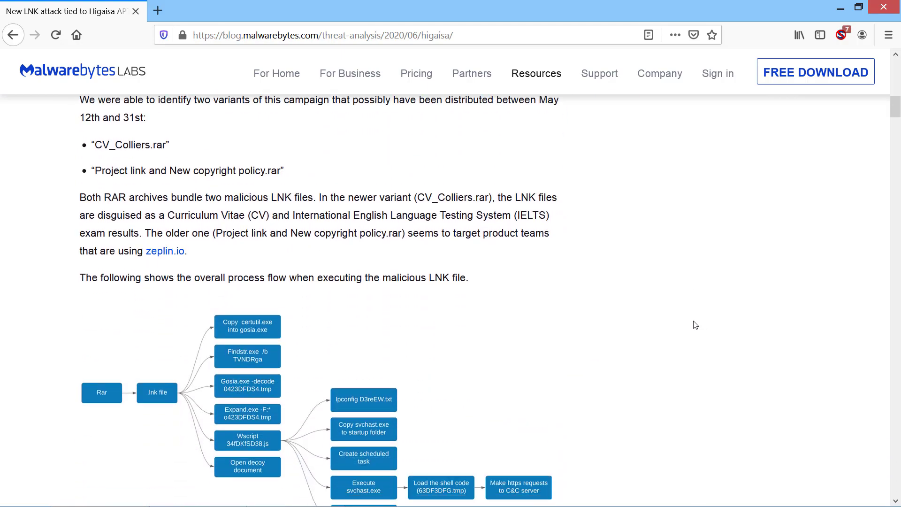
{"action": "scroll", "scroll_direction": "down", "scroll_amount": 3}
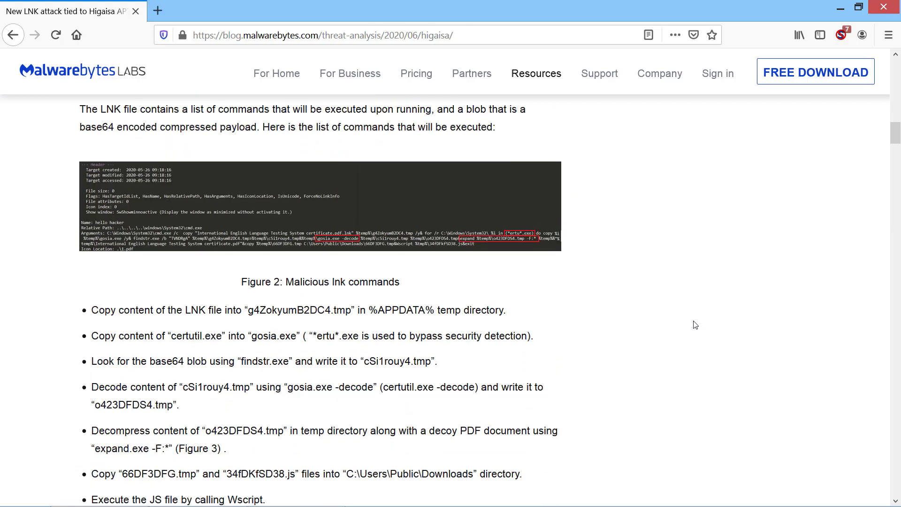
{"action": "scroll", "scroll_direction": "down", "scroll_amount": 3}
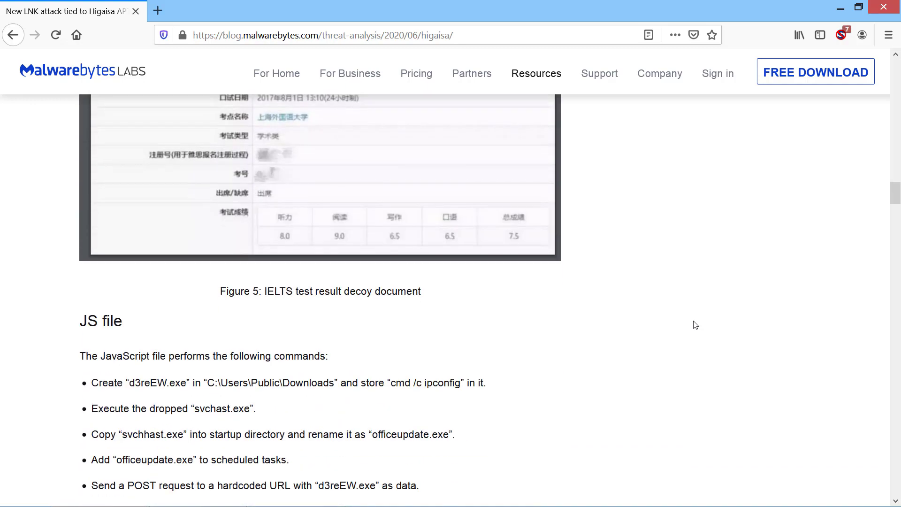
{"action": "scroll", "scroll_direction": "down", "scroll_amount": 3}
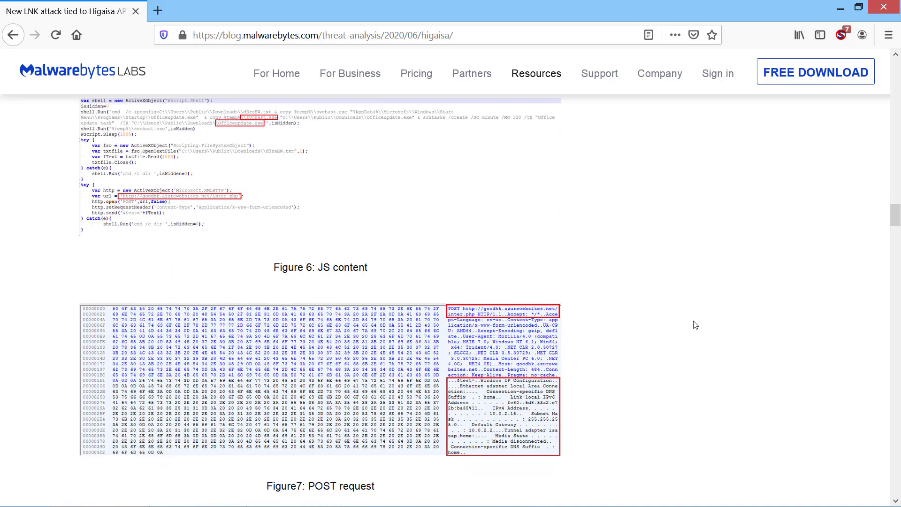
{"action": "scroll", "scroll_direction": "down", "scroll_amount": 3}
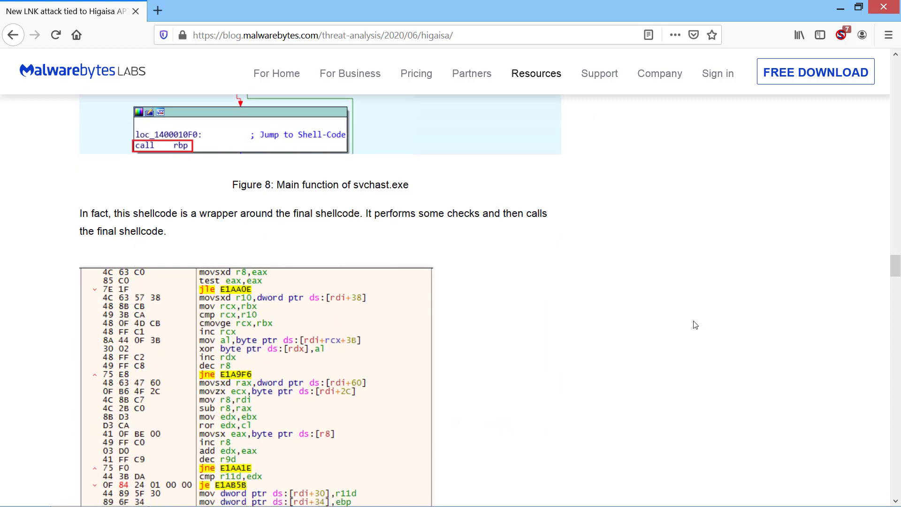
{"action": "scroll", "scroll_direction": "down", "scroll_amount": 3}
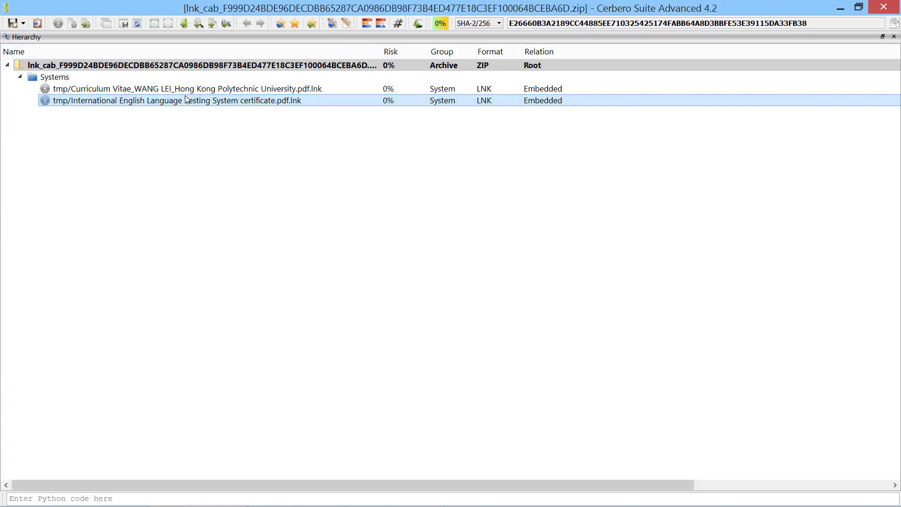
{"action": "double_click", "coordinate": [192, 88]}
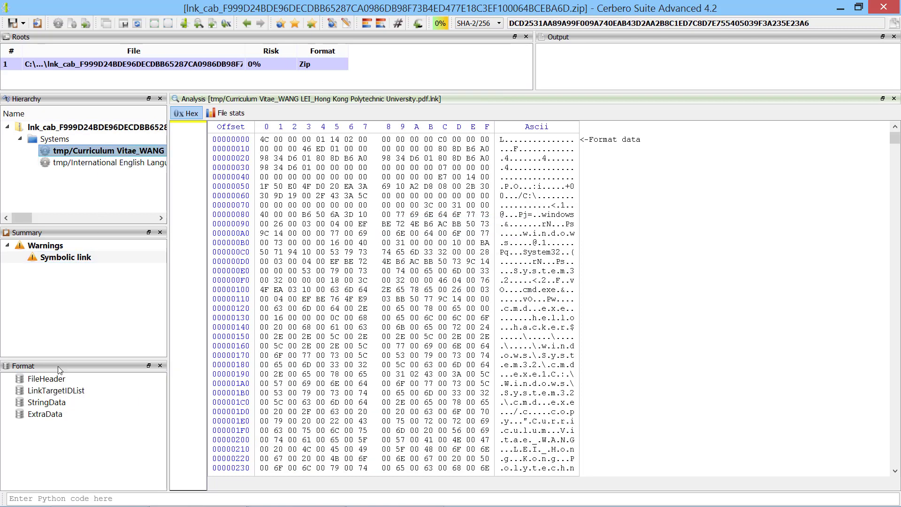
- Show the shortcut's StringData with its cmd.exe arguments and select the TVNDRgA marker
{"action": "left_click", "coordinate": [47, 403]}
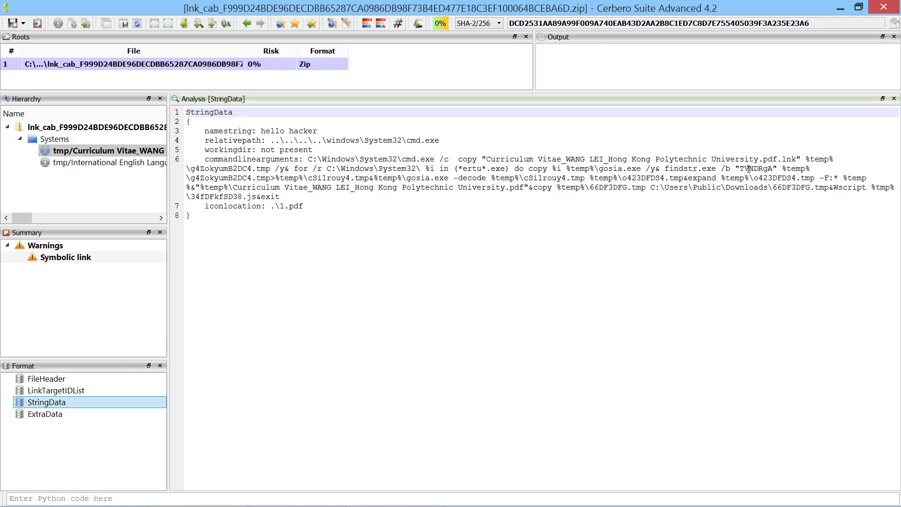
{"action": "double_click", "coordinate": [756, 168]}
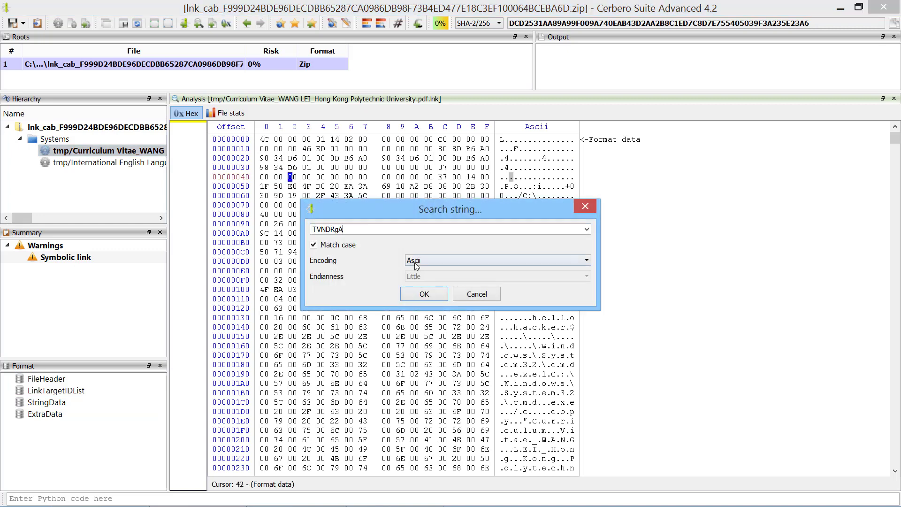
- Find the TVNDRgA blob, add a convert/from_base64 filter and preview the decoded cabinet data
{"action": "left_click", "coordinate": [423, 294]}
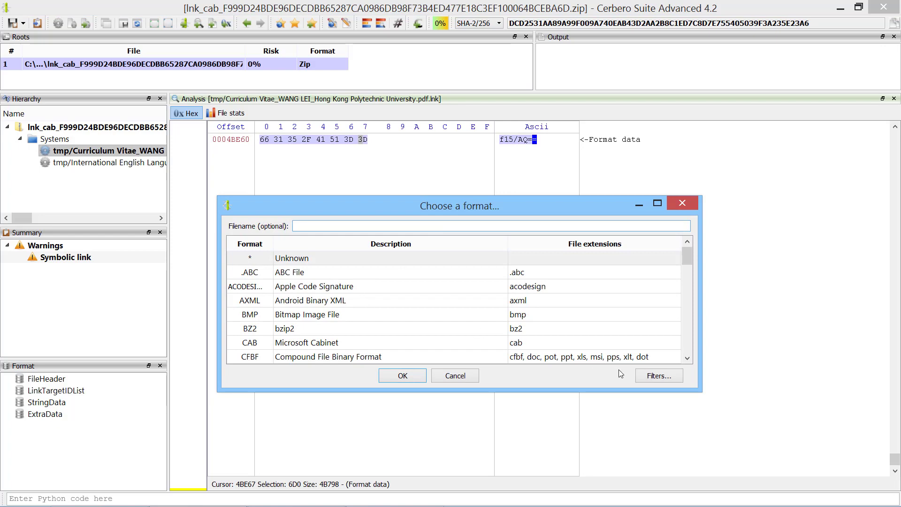
{"action": "left_click", "coordinate": [659, 375]}
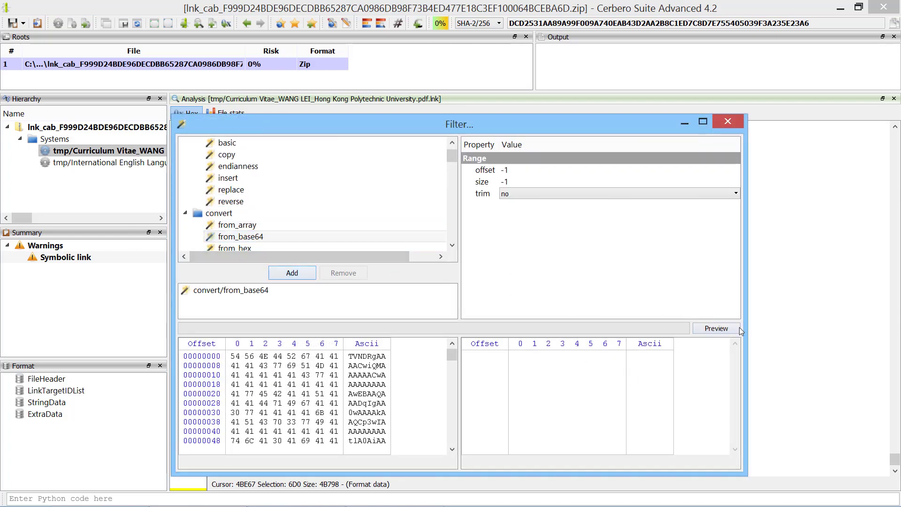
{"action": "left_click", "coordinate": [715, 328]}
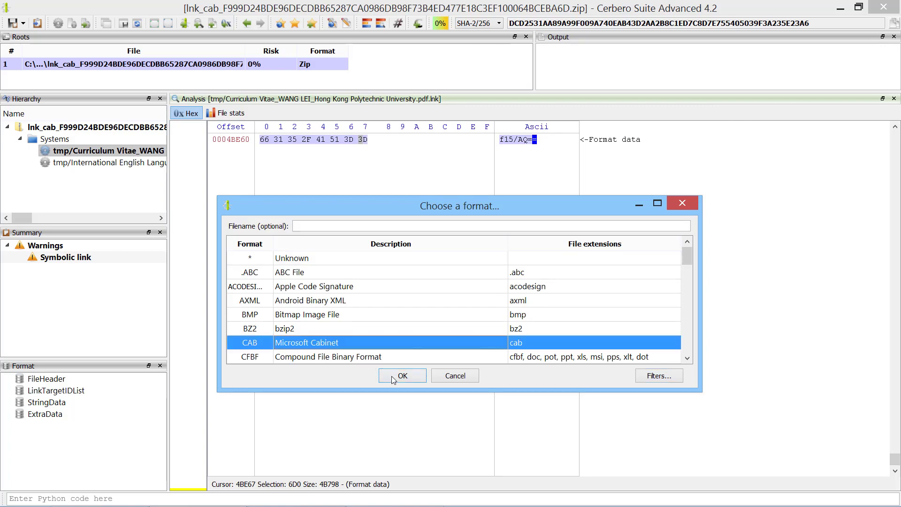
- Load the blob as a Microsoft Cabinet and expand its folders to reveal the PDF, svchast.exe, JS and TMP files
{"action": "left_click", "coordinate": [402, 376]}
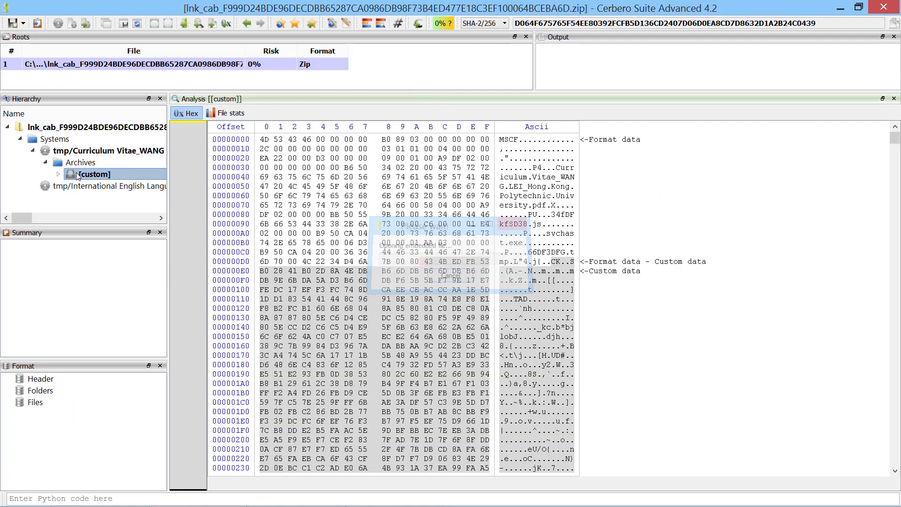
{"action": "left_click", "coordinate": [58, 175]}
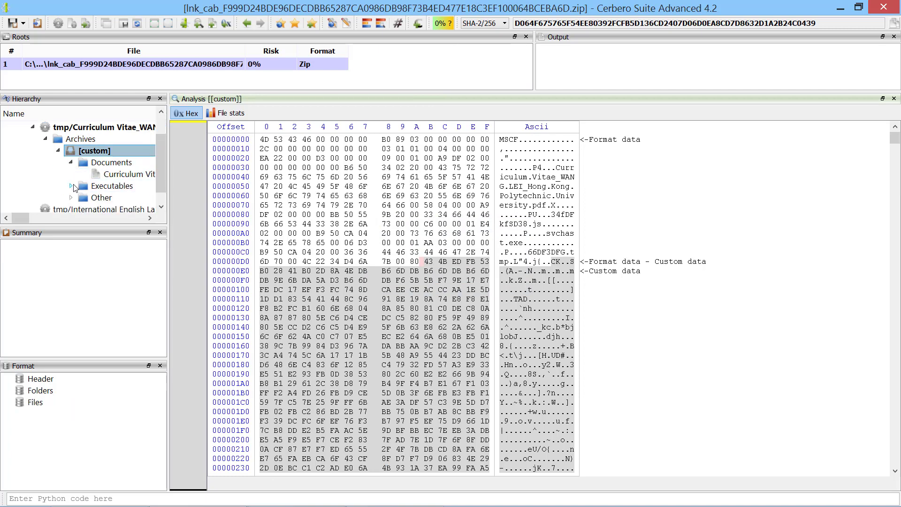
{"action": "left_click", "coordinate": [129, 174]}
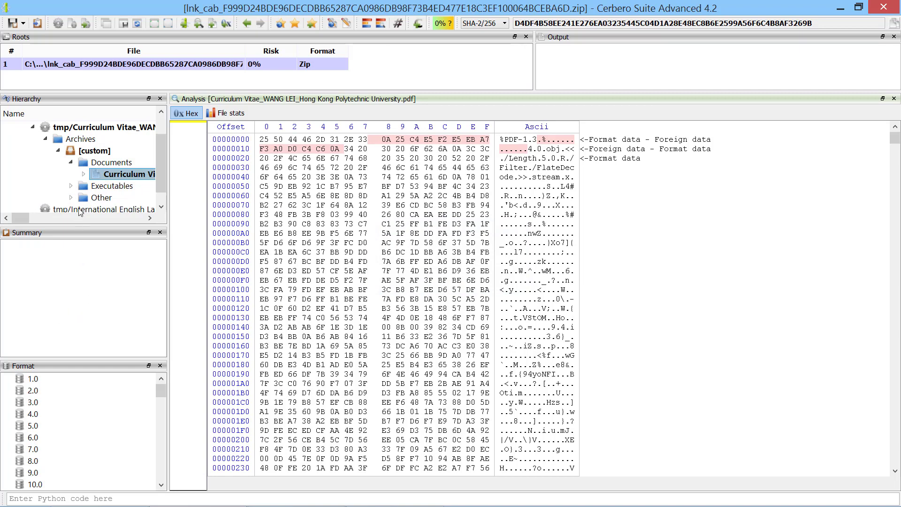
{"action": "left_click", "coordinate": [70, 186]}
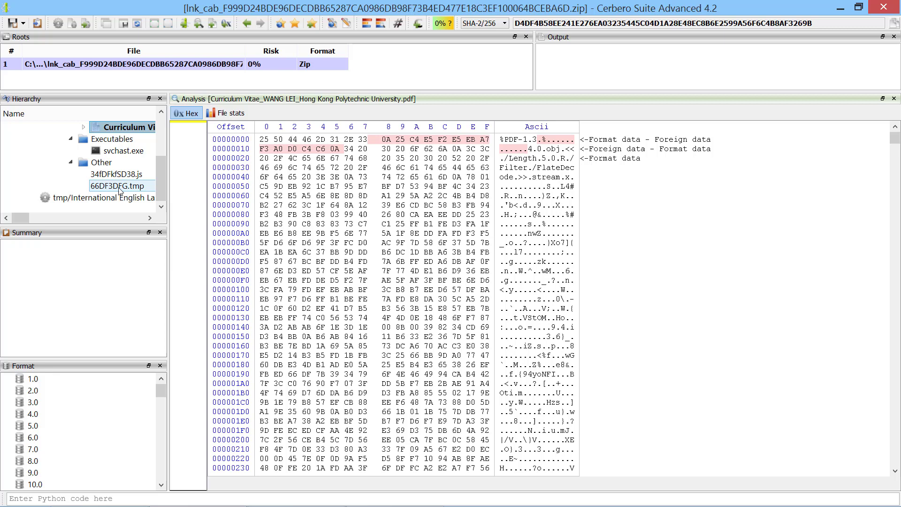
{"action": "left_click", "coordinate": [121, 174]}
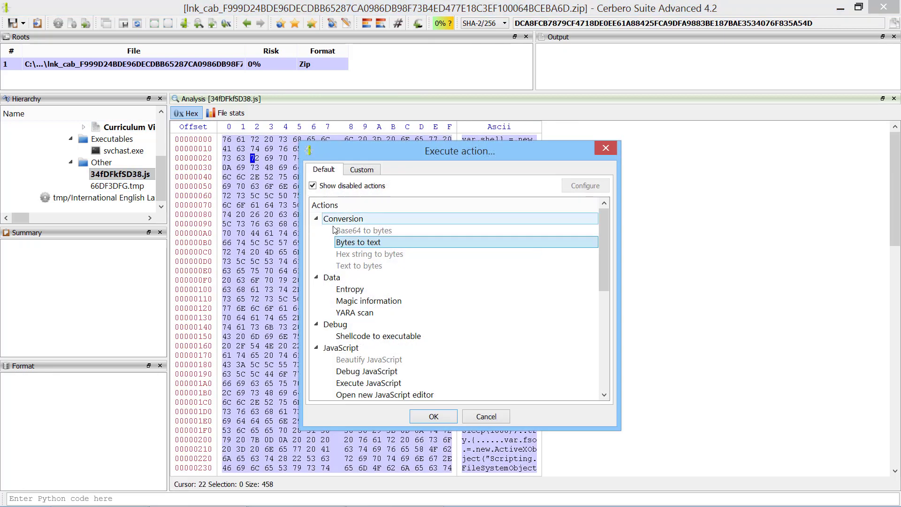
- Convert 34fDFkfSD38.js bytes to text, colour it as JavaScript, then select svchast.exe for analysis
{"action": "left_click", "coordinate": [432, 416]}
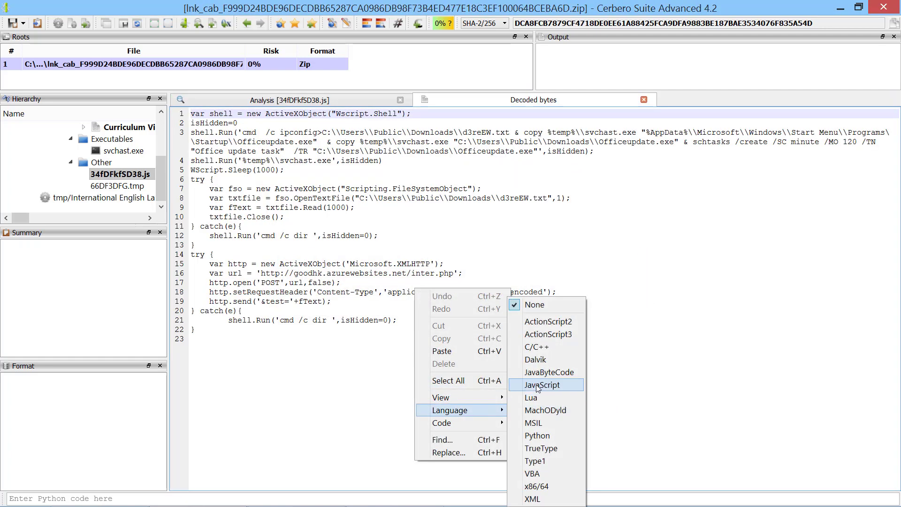
{"action": "left_click", "coordinate": [541, 384]}
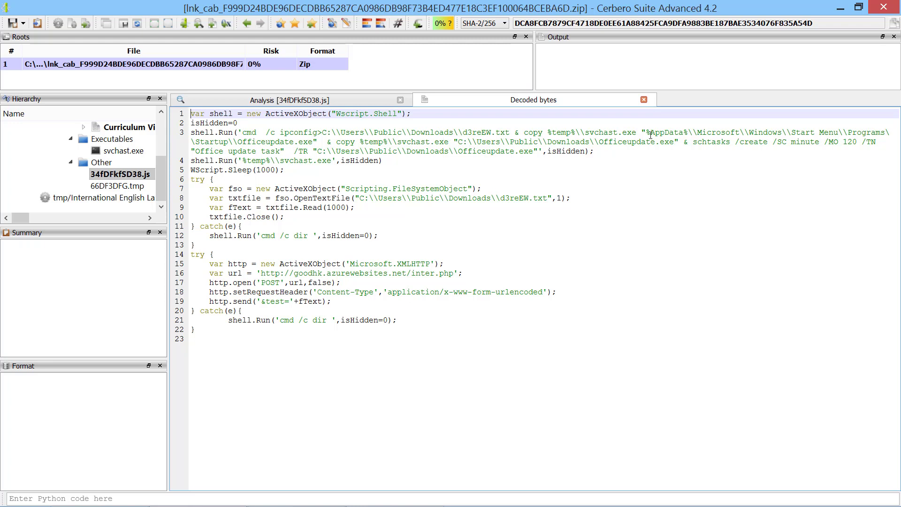
{"action": "double_click", "coordinate": [262, 142]}
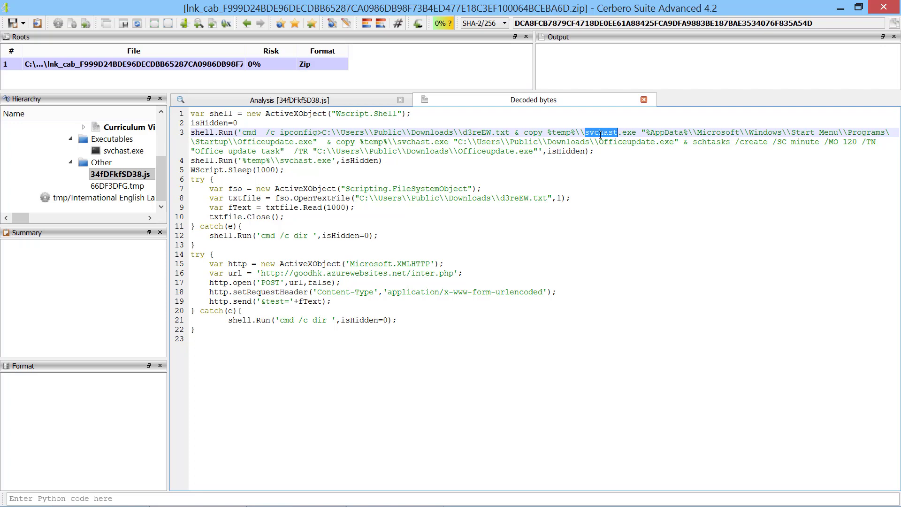
{"action": "left_click", "coordinate": [112, 139]}
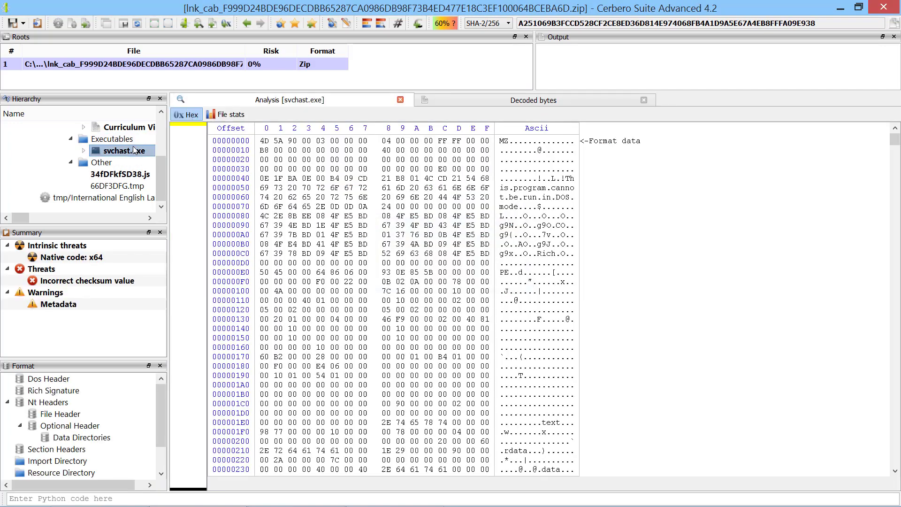
- Disassemble svchast.exe's native x64 code, enter sub_140001000 and rename it to main
{"action": "left_click", "coordinate": [56, 245]}
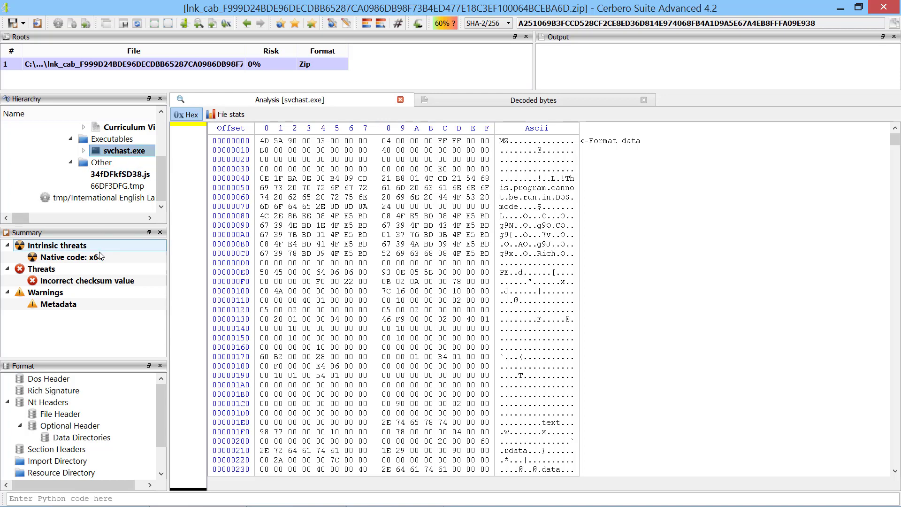
{"action": "left_click", "coordinate": [71, 257]}
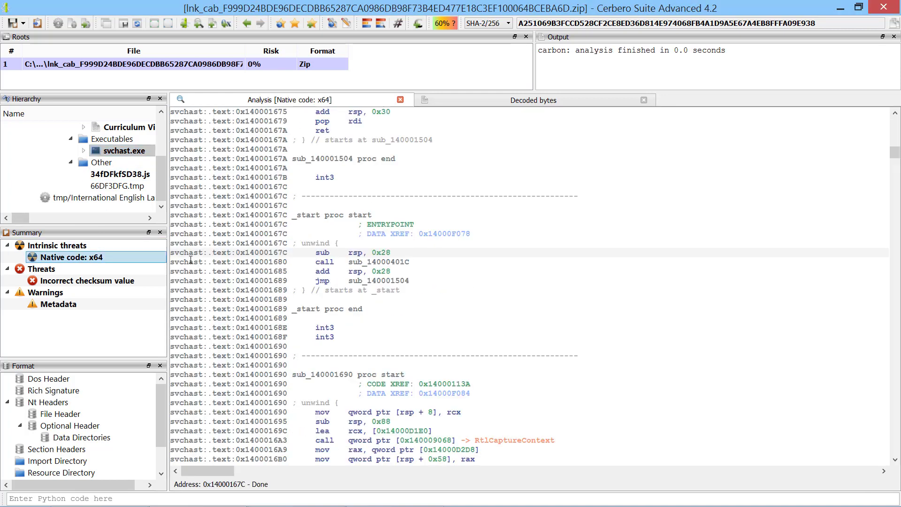
{"action": "left_click", "coordinate": [377, 281]}
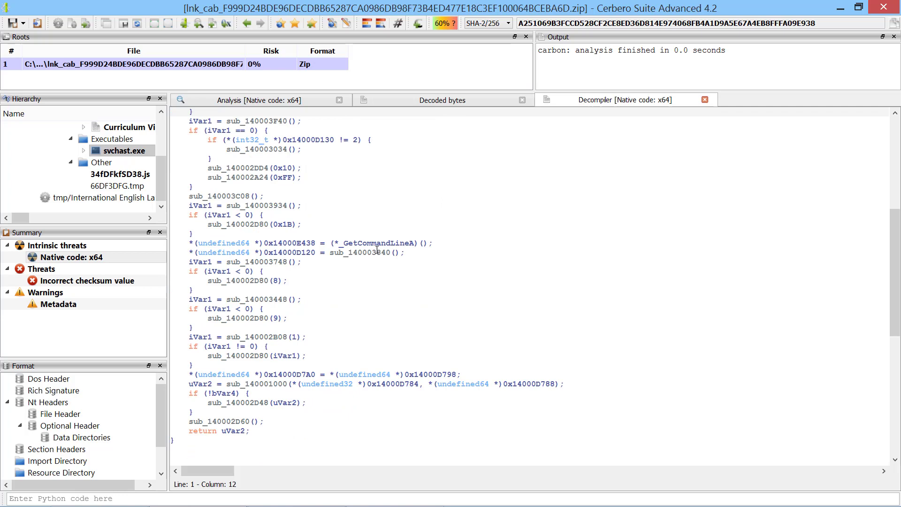
{"action": "double_click", "coordinate": [257, 384]}
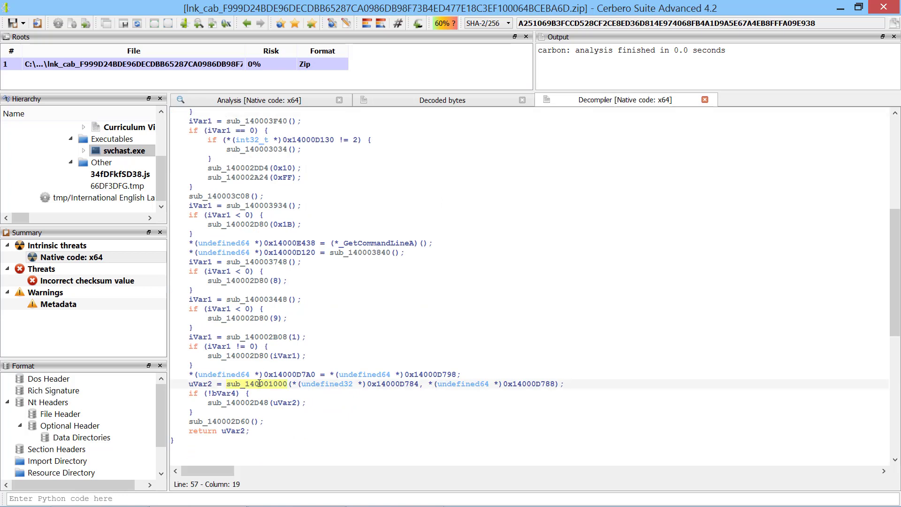
{"action": "double_click", "coordinate": [258, 384]}
{"action": "type", "text": "mai"}
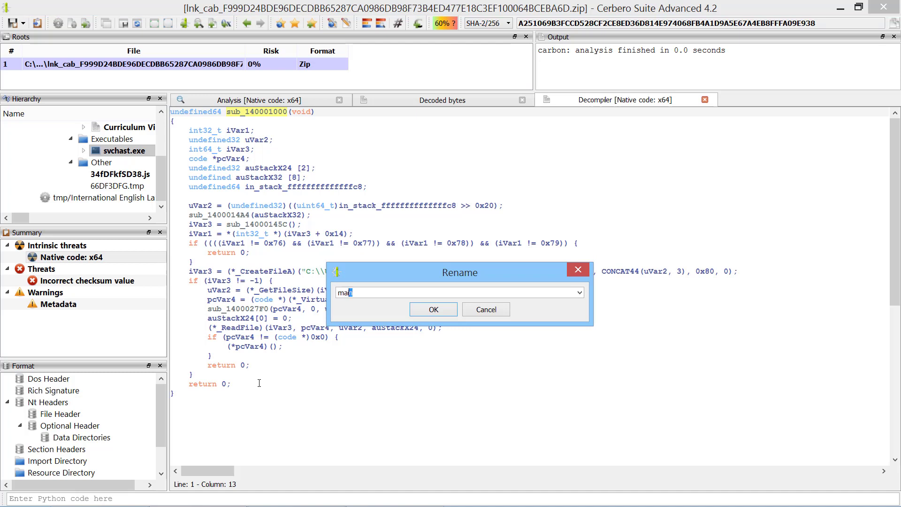
{"action": "left_click", "coordinate": [432, 309]}
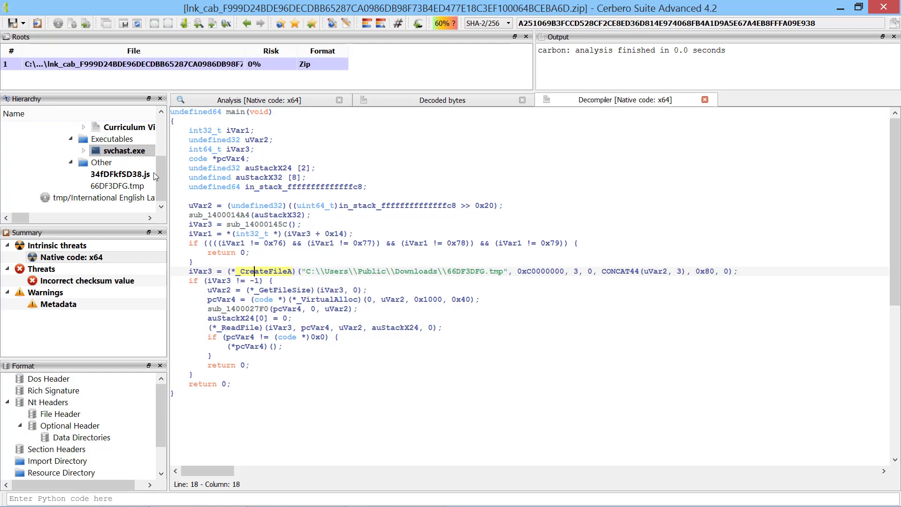
- Review main's CreateFileA and ReadFile calls that load 66DF3DFG.tmp
{"action": "left_click", "coordinate": [118, 186]}
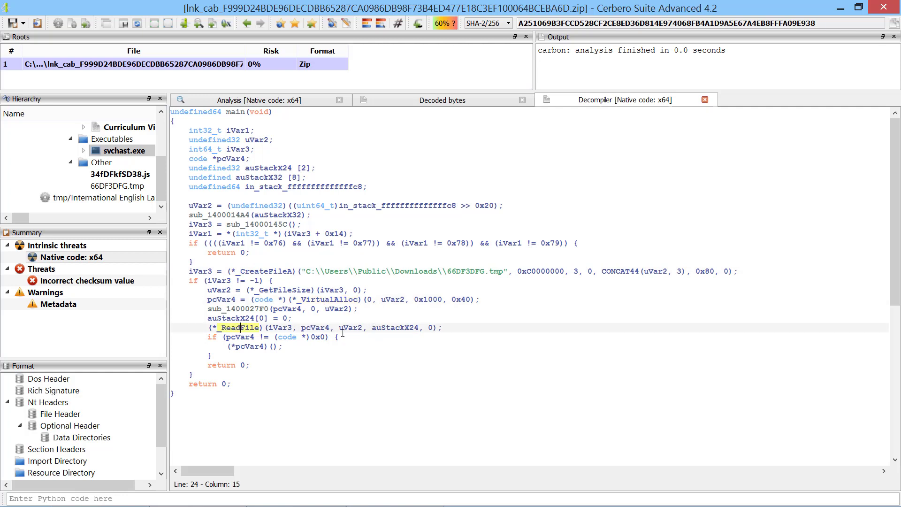
{"action": "left_click", "coordinate": [246, 346]}
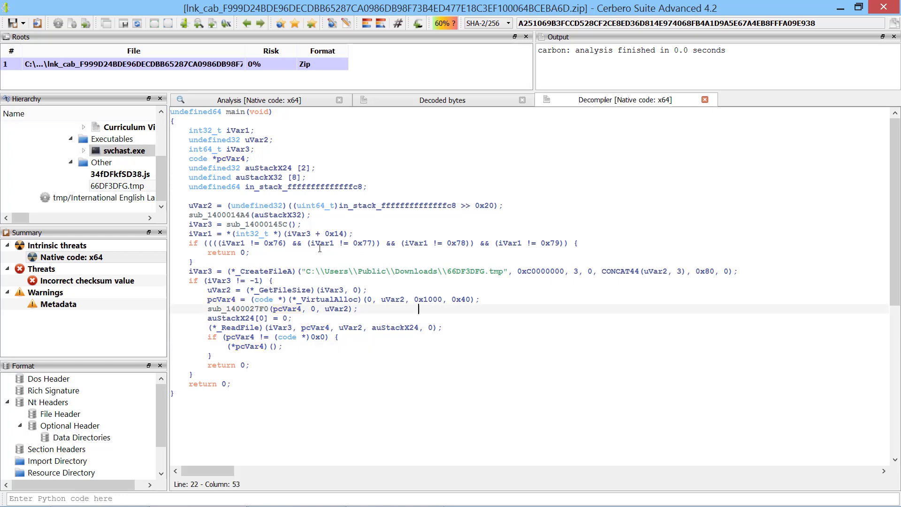
{"action": "left_click", "coordinate": [120, 185]}
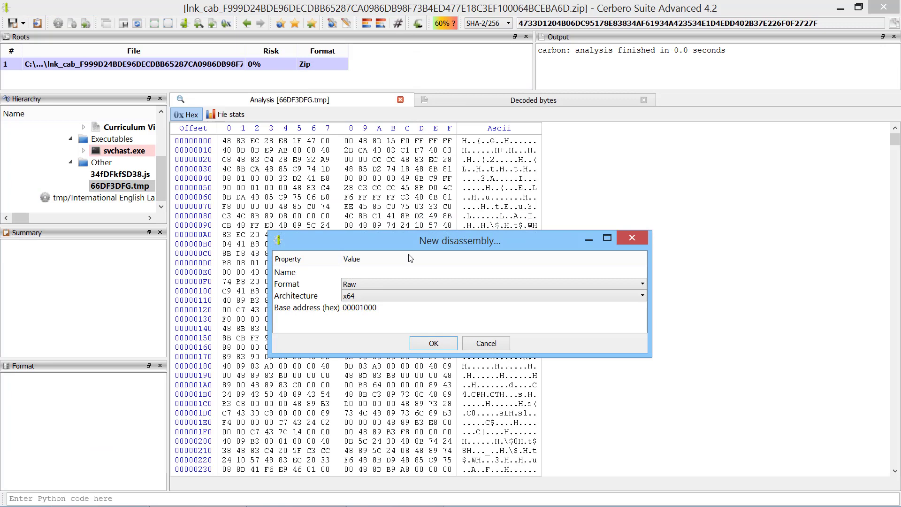
- Disassemble 66DF3DFG.tmp as raw x64 shellcode and walk down to the API-hash comparison
{"action": "left_click", "coordinate": [433, 342]}
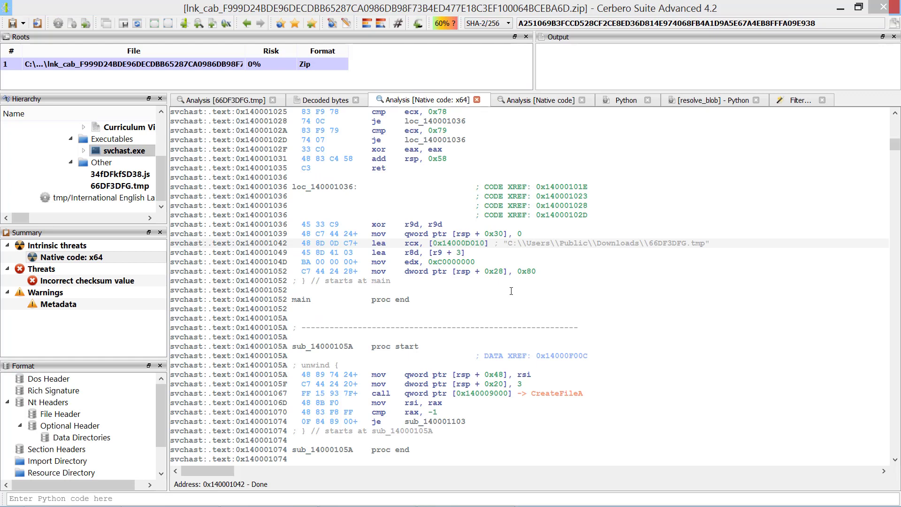
{"action": "left_click", "coordinate": [121, 150]}
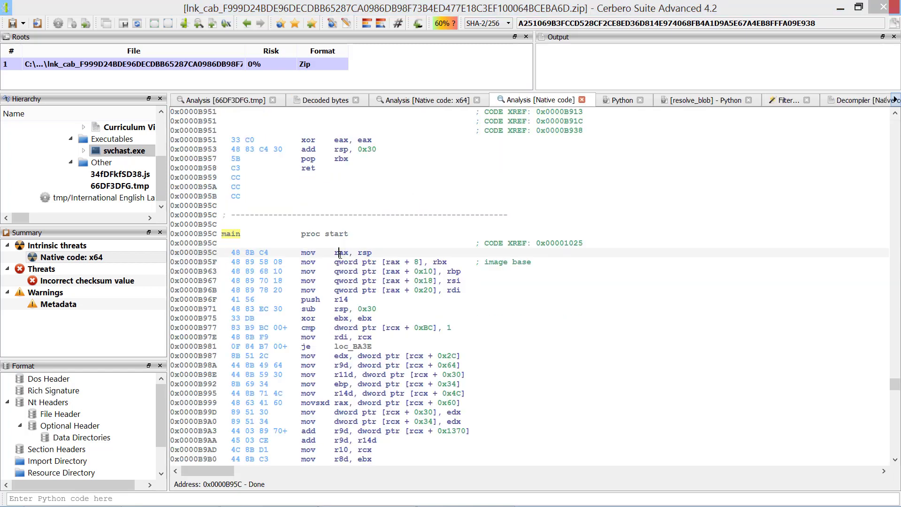
{"action": "scroll", "scroll_direction": "down", "scroll_amount": 3}
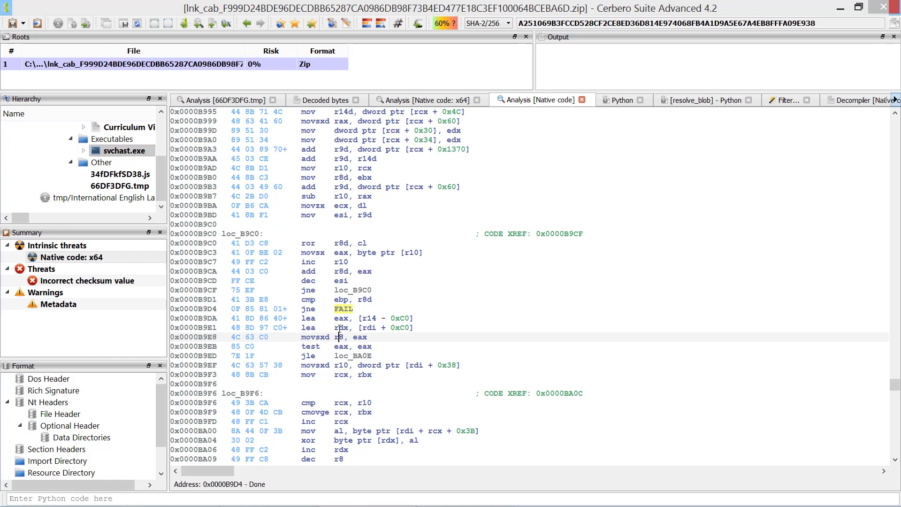
{"action": "scroll", "scroll_direction": "down", "scroll_amount": 3}
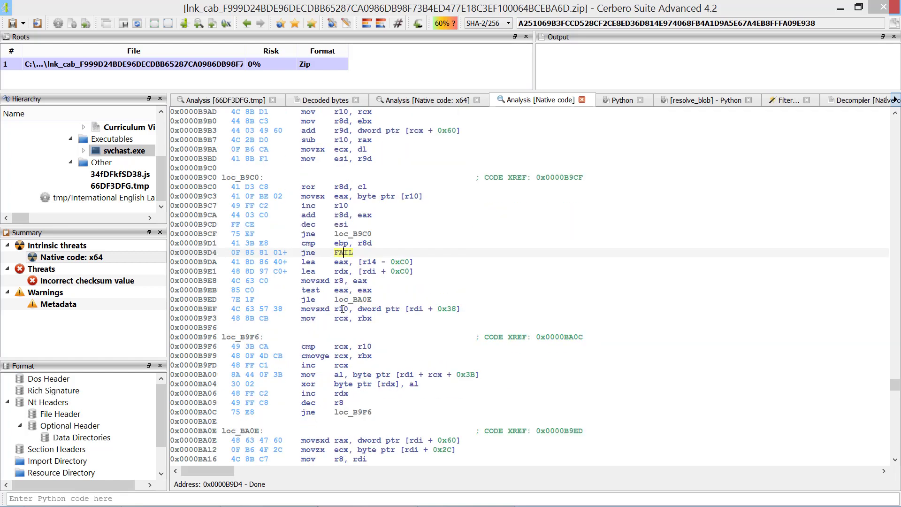
{"action": "scroll", "scroll_direction": "down", "scroll_amount": 3}
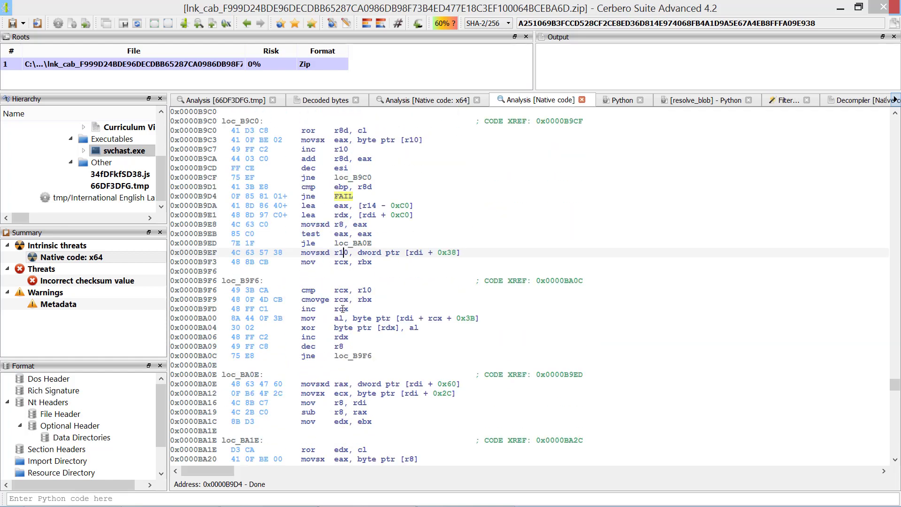
{"action": "scroll", "scroll_direction": "down", "scroll_amount": 3}
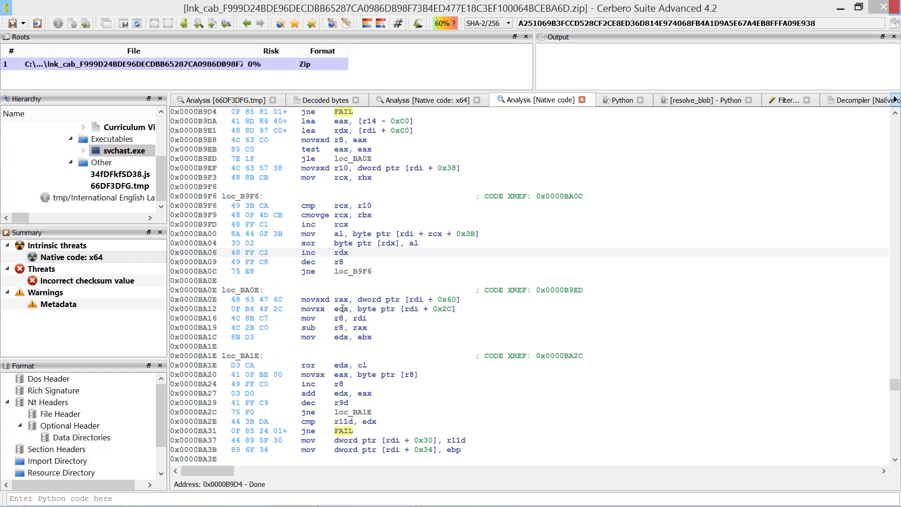
{"action": "scroll", "scroll_direction": "down", "scroll_amount": 3}
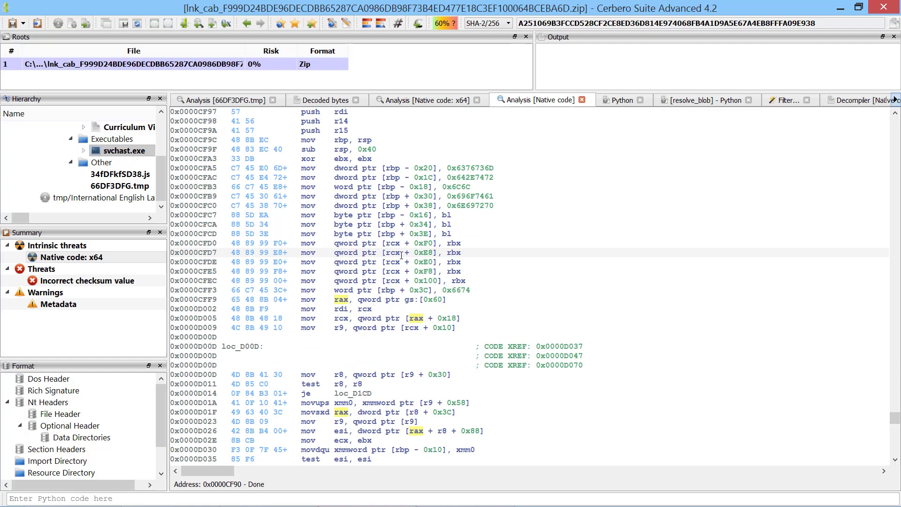
{"action": "scroll", "scroll_direction": "down", "scroll_amount": 3}
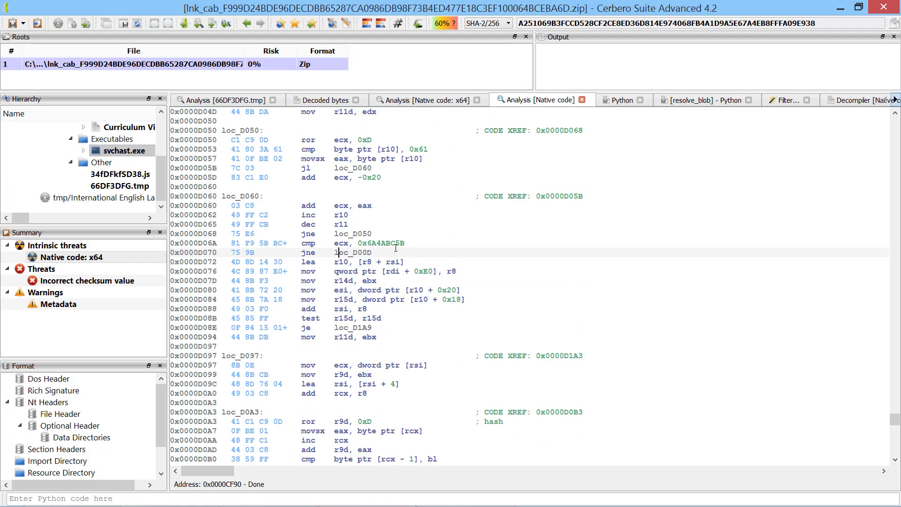
{"action": "scroll", "scroll_direction": "down", "scroll_amount": 3}
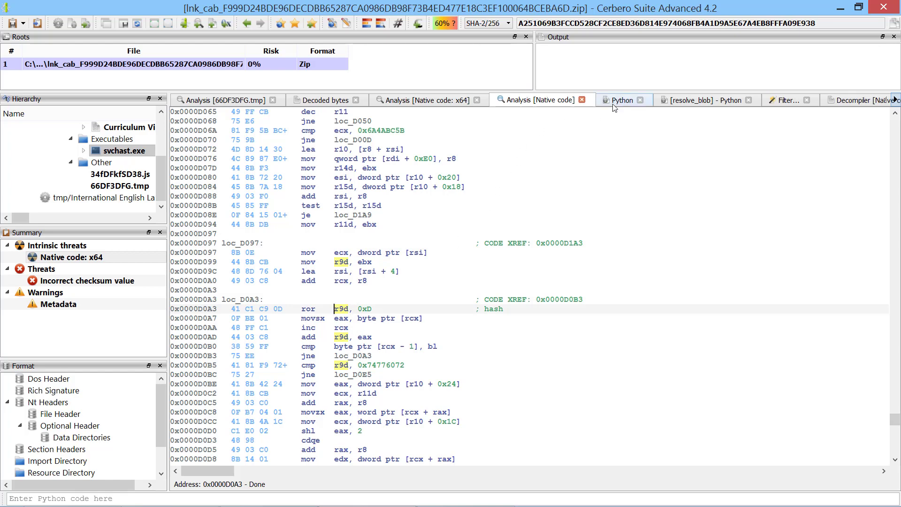
- Check the Python ROR-13 script's VirtualAlloc hash 52A48D7E against the constant in the disassembly
{"action": "left_click", "coordinate": [621, 101]}
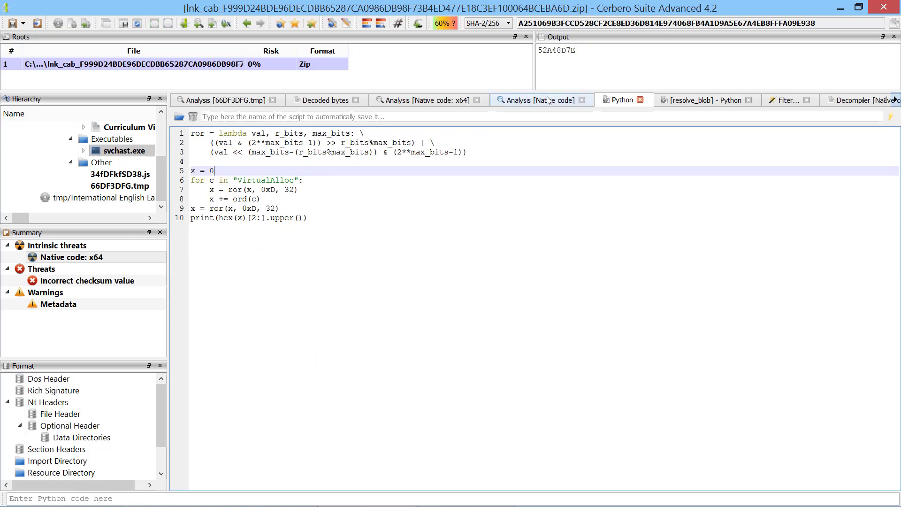
{"action": "left_click", "coordinate": [536, 99]}
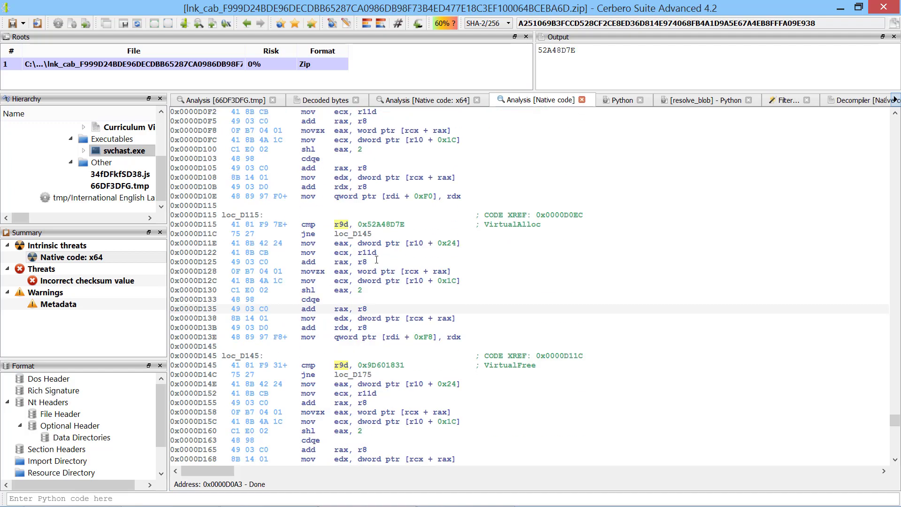
{"action": "scroll", "scroll_direction": "down", "scroll_amount": 3}
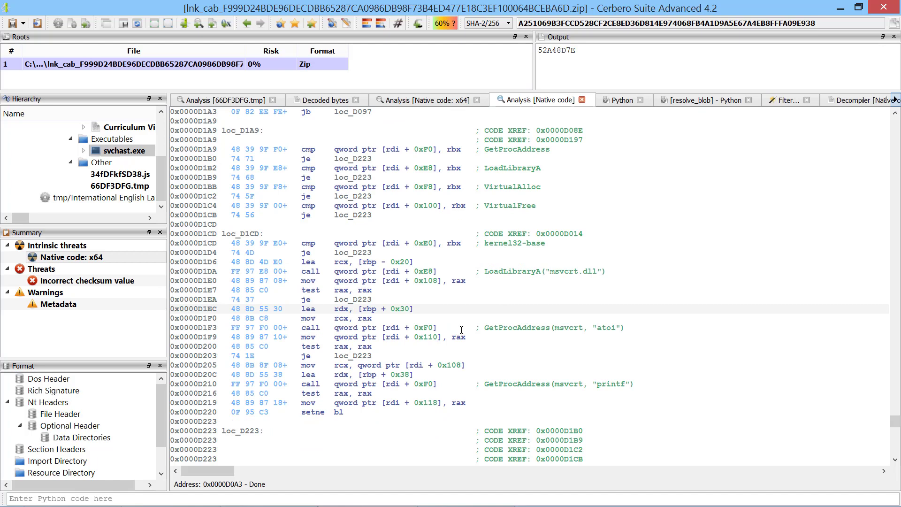
{"action": "scroll", "scroll_direction": "down", "scroll_amount": 3}
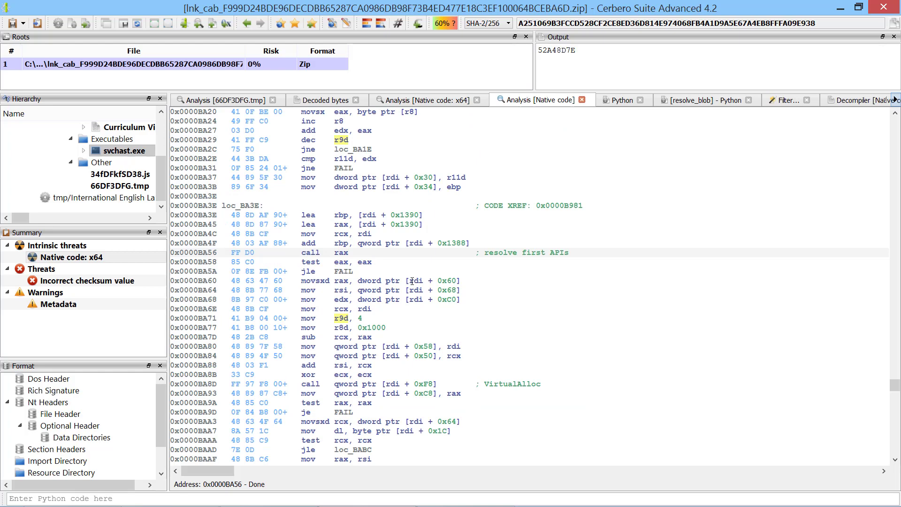
{"action": "scroll", "scroll_direction": "down", "scroll_amount": 3}
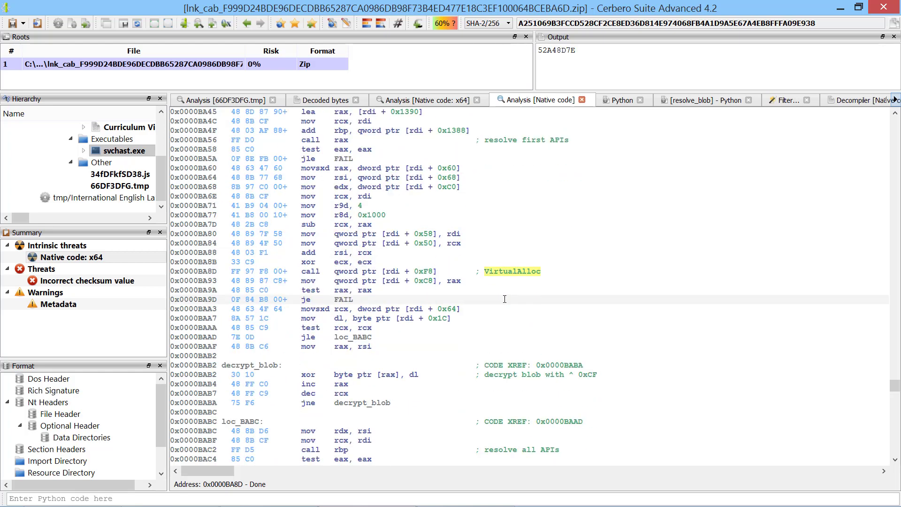
{"action": "scroll", "scroll_direction": "down", "scroll_amount": 3}
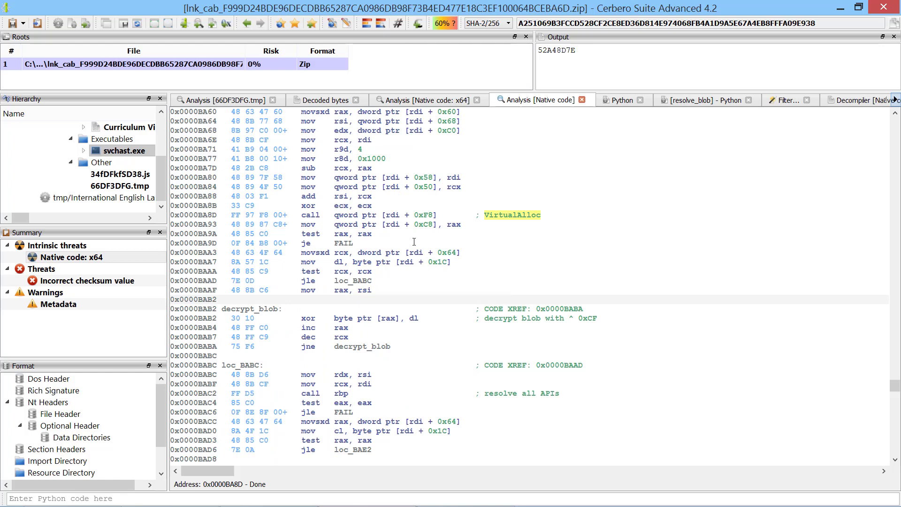
{"action": "left_click", "coordinate": [373, 158]}
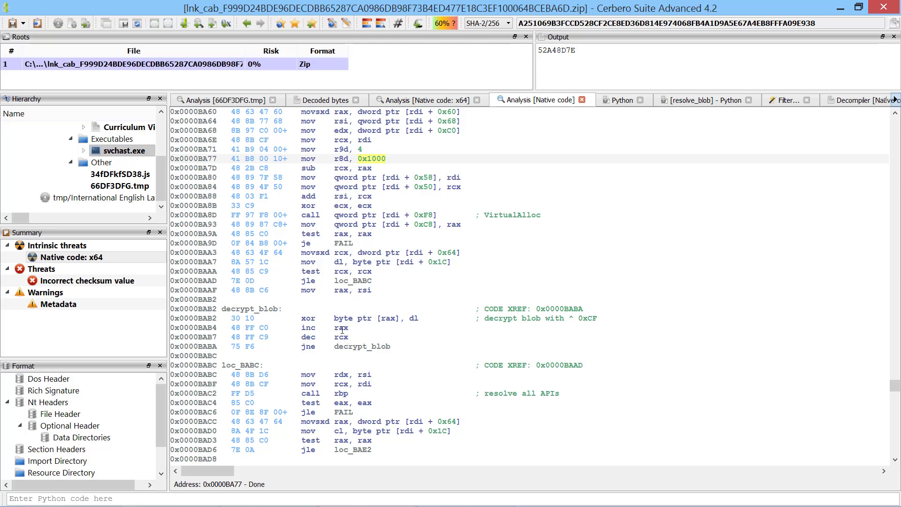
{"action": "left_click", "coordinate": [309, 318]}
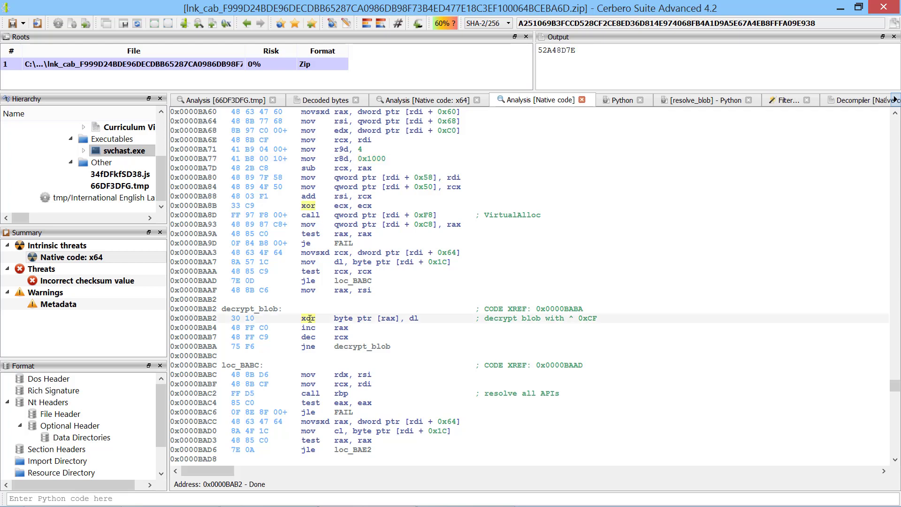
{"action": "left_click", "coordinate": [219, 99]}
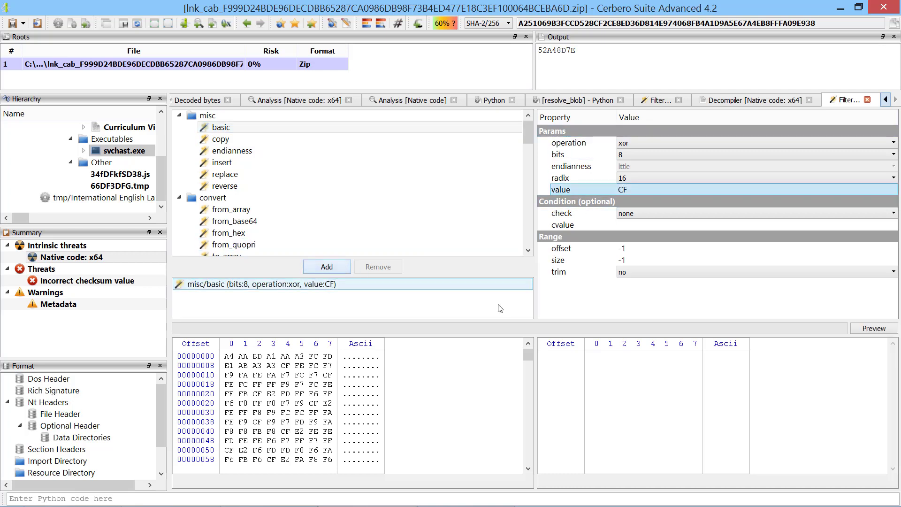
- Review the XOR-0xCF preview showing kernel32.dll and numeric strings, then return to the decrypt_blob loop
{"action": "left_click", "coordinate": [872, 329]}
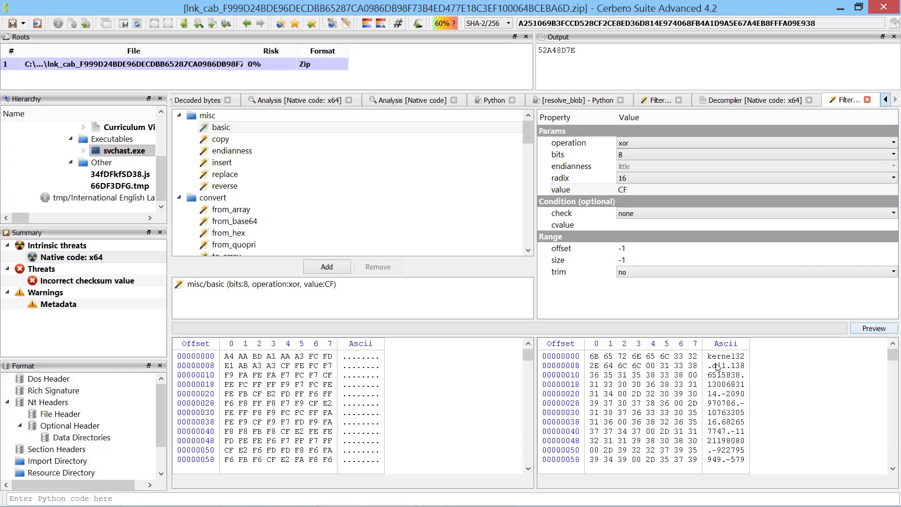
{"action": "mouse_move", "coordinate": [730, 373]}
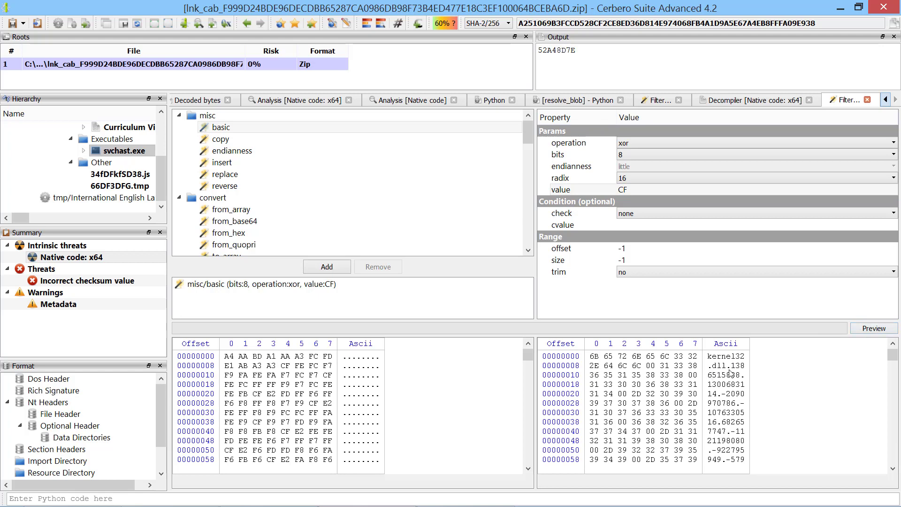
{"action": "scroll", "scroll_direction": "down", "scroll_amount": 3}
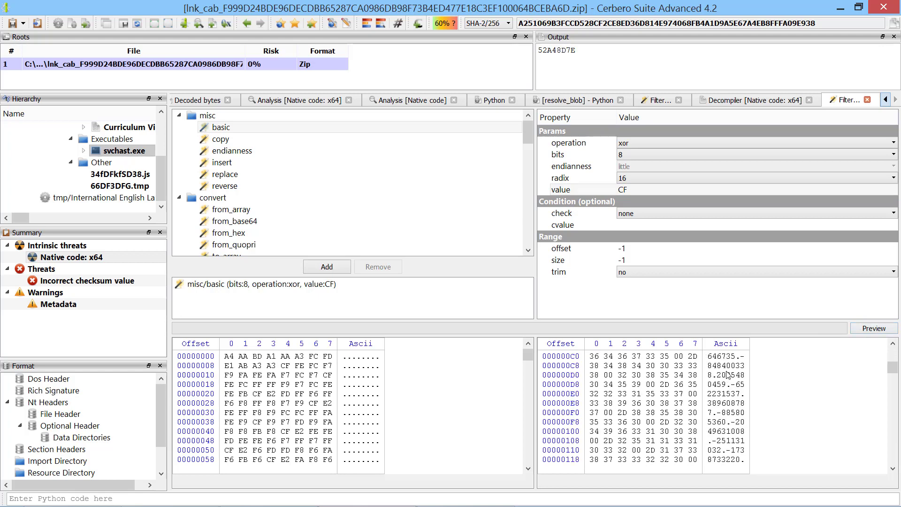
{"action": "left_click", "coordinate": [574, 260]}
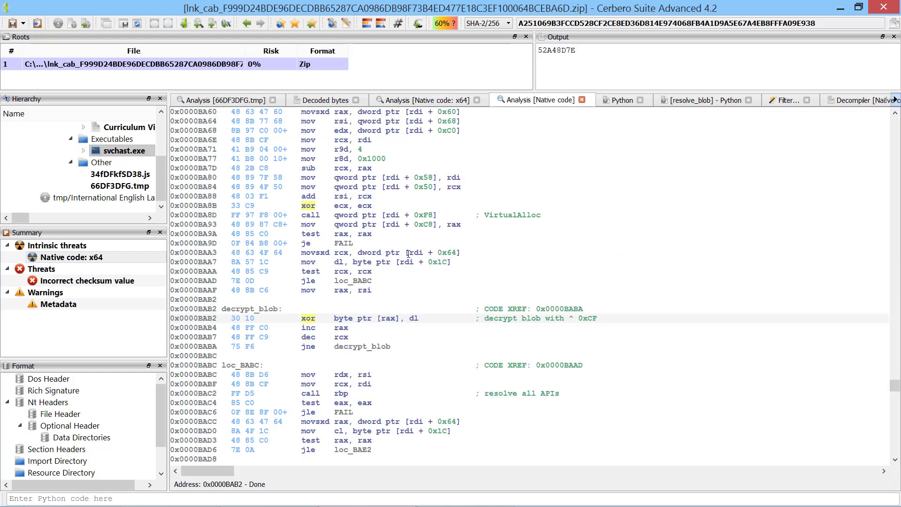
- Reach resolveAllAPIs and highlight the resolveAPI call inside its library-loading loop
{"action": "scroll", "scroll_direction": "down", "scroll_amount": 3}
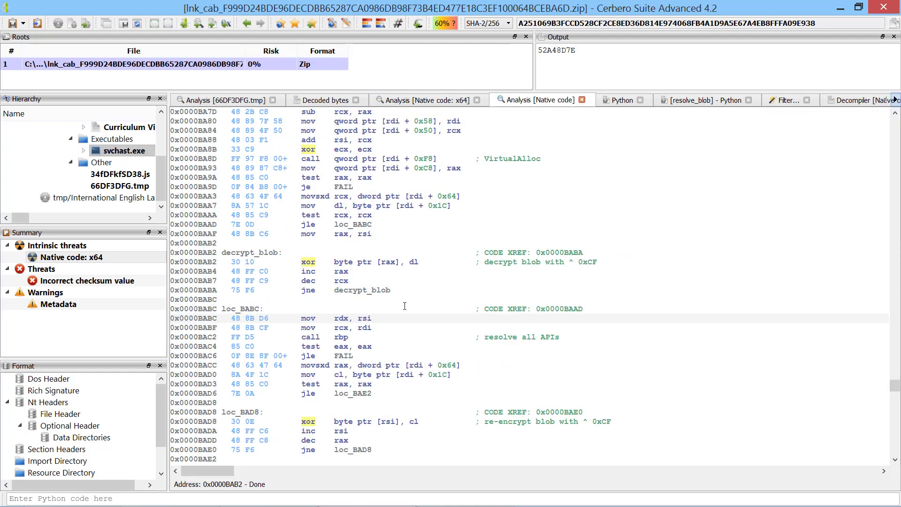
{"action": "scroll", "scroll_direction": "down", "scroll_amount": 3}
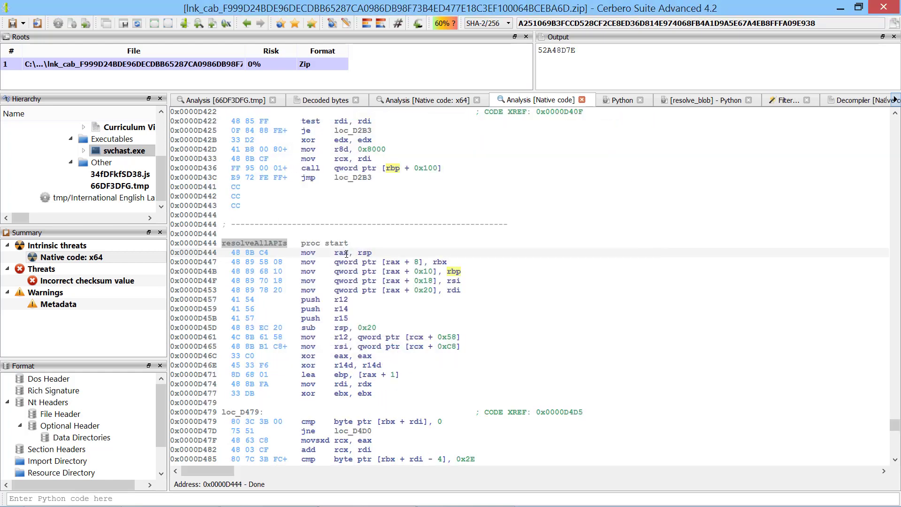
{"action": "scroll", "scroll_direction": "down", "scroll_amount": 3}
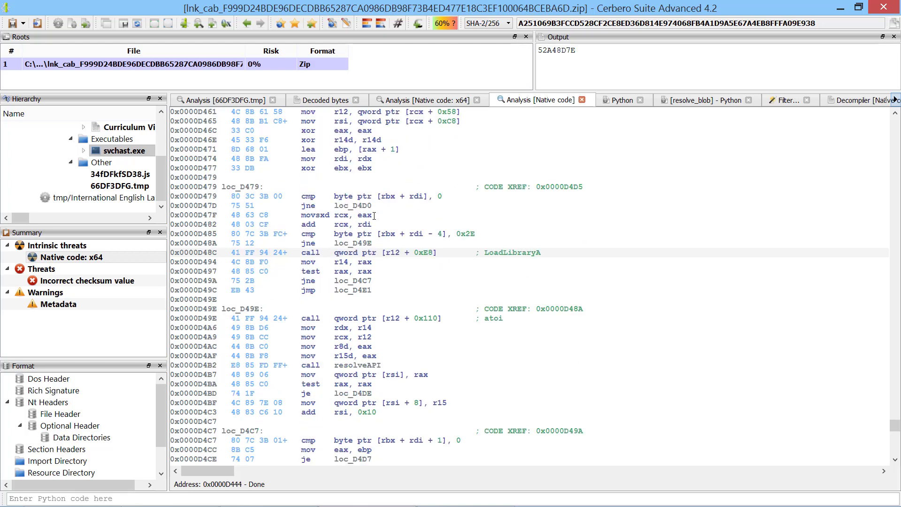
{"action": "scroll", "scroll_direction": "down", "scroll_amount": 3}
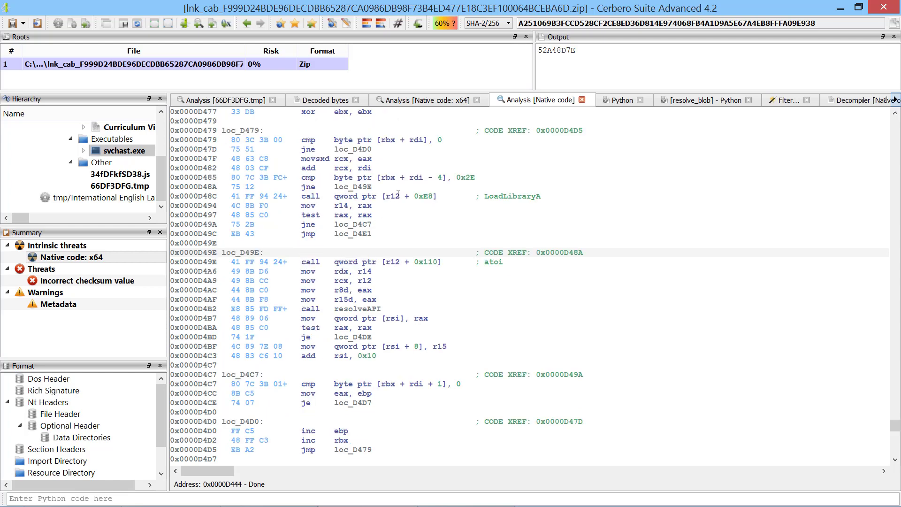
{"action": "mouse_move", "coordinate": [486, 267]}
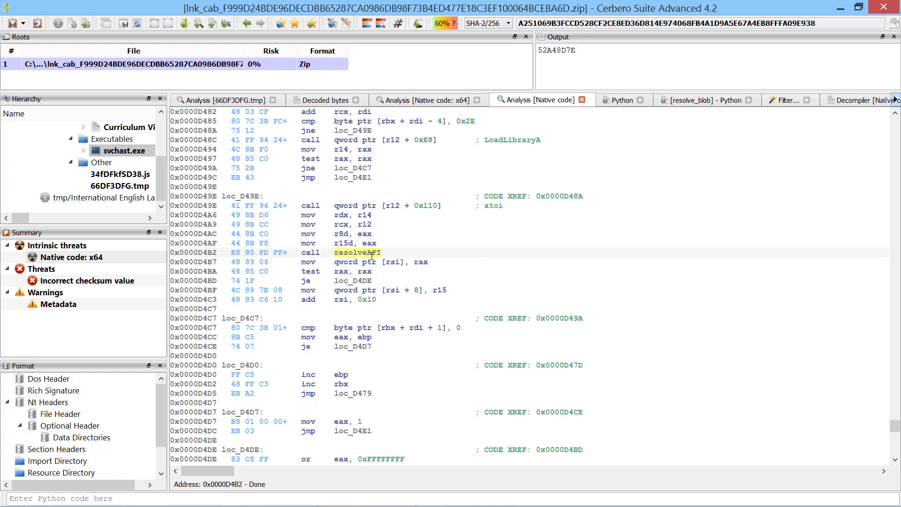
{"action": "left_click", "coordinate": [393, 262]}
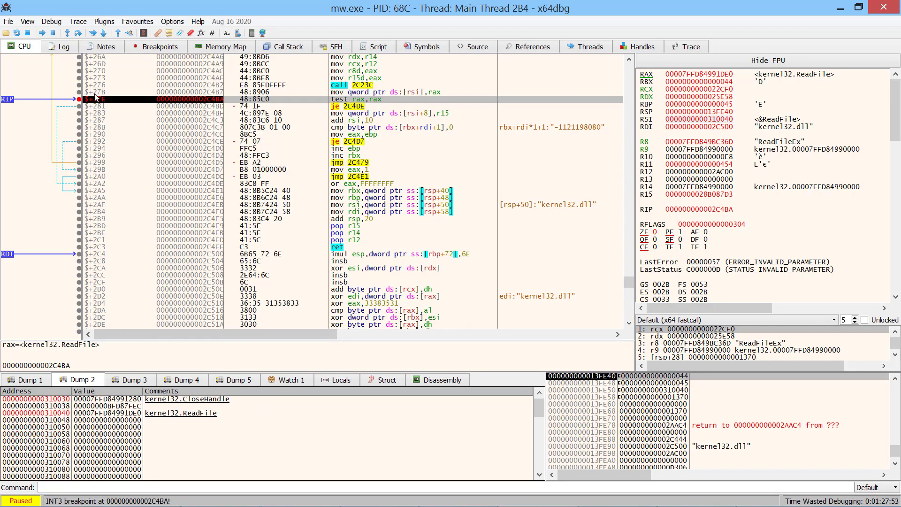
- Run mw.exe until the resolution loop exits and view the resolved kernel32/ntdll pointers in Dump 2
{"action": "left_click", "coordinate": [41, 33]}
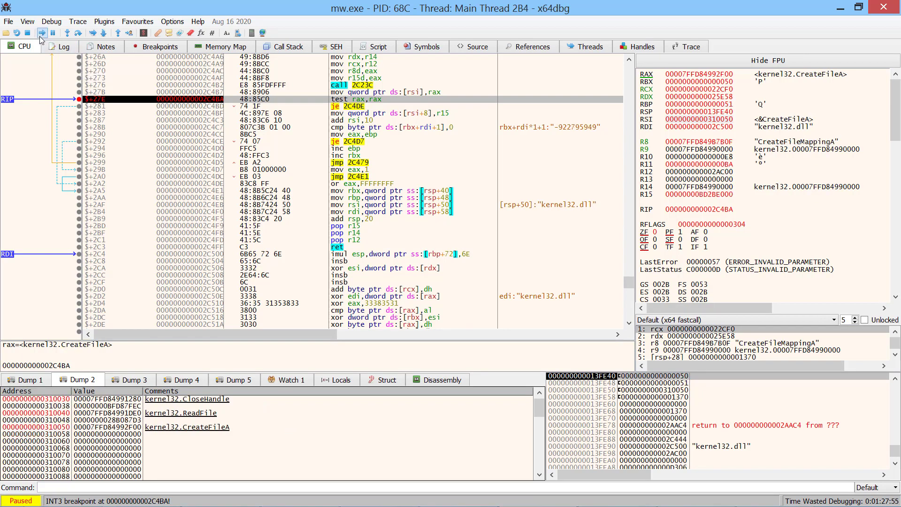
{"action": "left_click", "coordinate": [41, 33]}
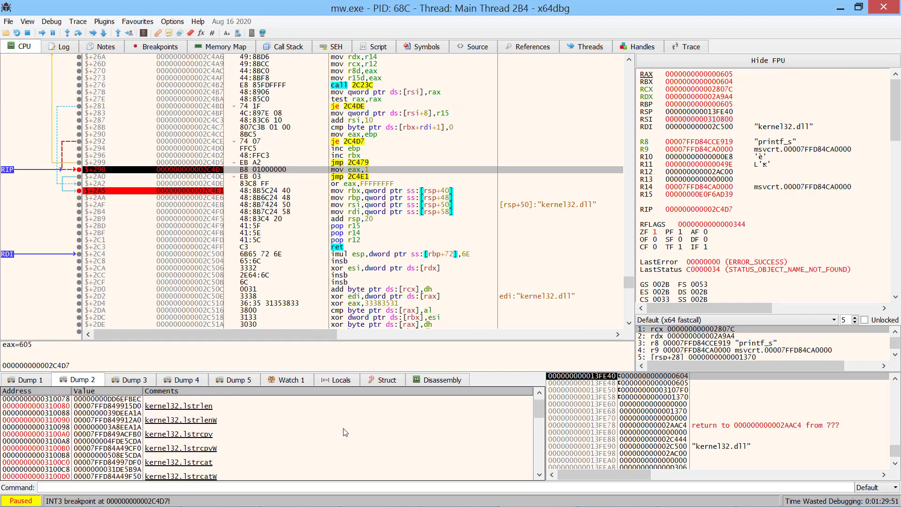
{"action": "scroll", "scroll_direction": "down", "scroll_amount": 3}
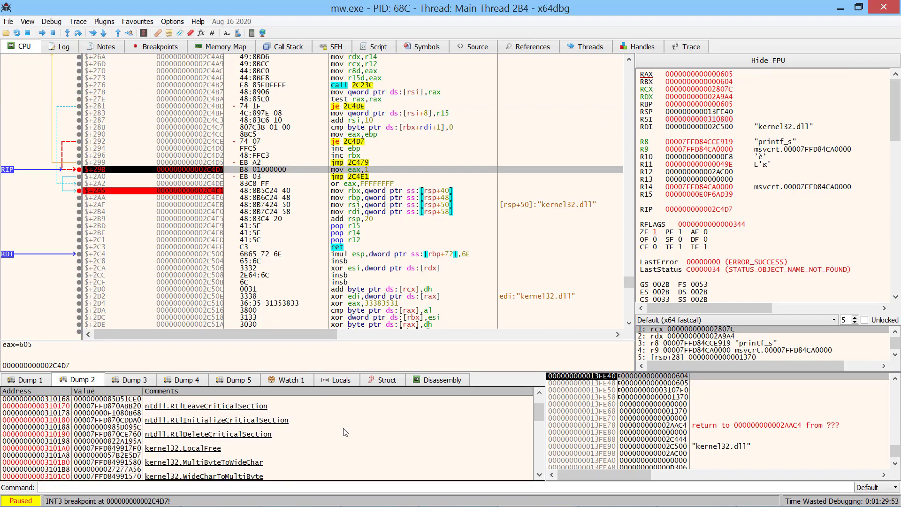
{"action": "scroll", "scroll_direction": "down", "scroll_amount": 3}
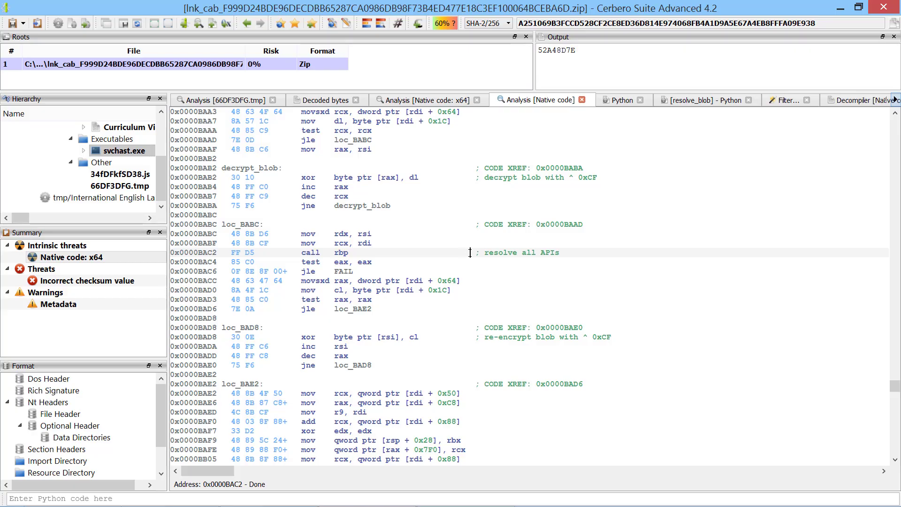
- Move past loc_BAE2 to the indirect calls through the resolved API table
{"action": "scroll", "scroll_direction": "down", "scroll_amount": 3}
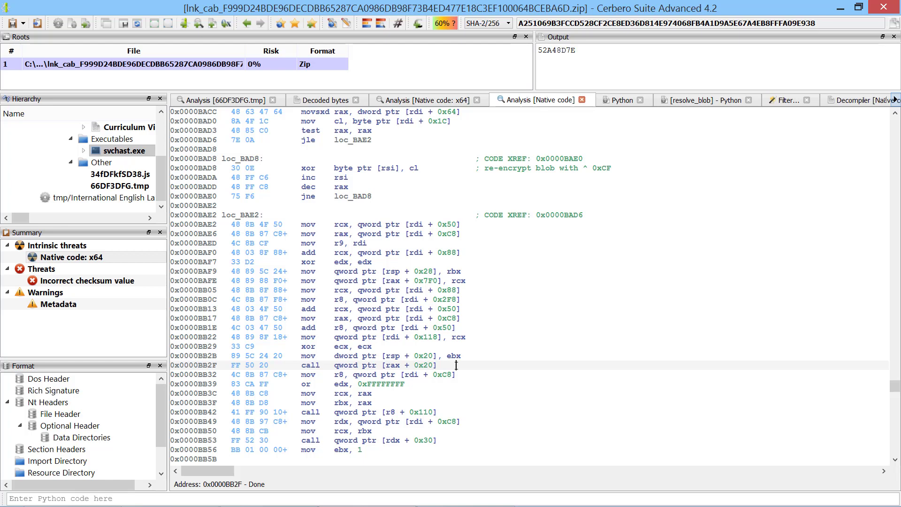
{"action": "mouse_move", "coordinate": [661, 110]}
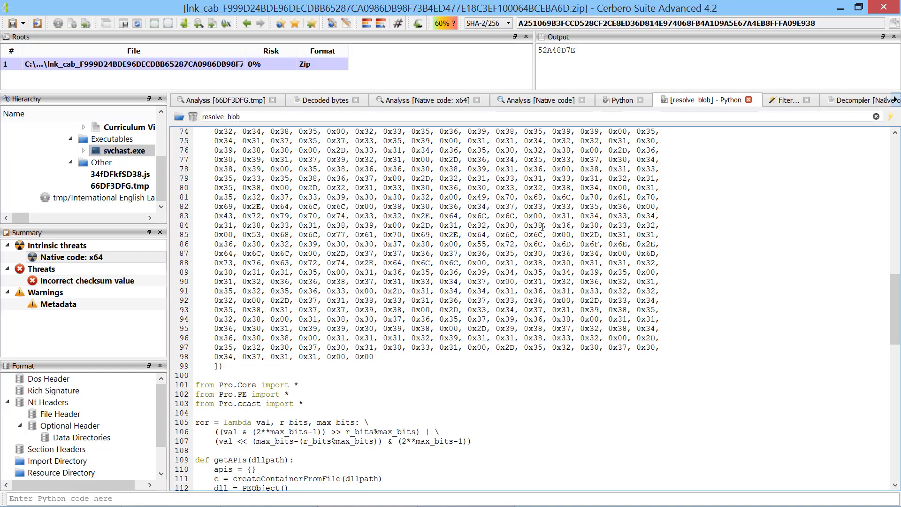
- Scroll through the resolve_blob script's blob data, hash and blob-walking functions
{"action": "scroll", "scroll_direction": "down", "scroll_amount": 3}
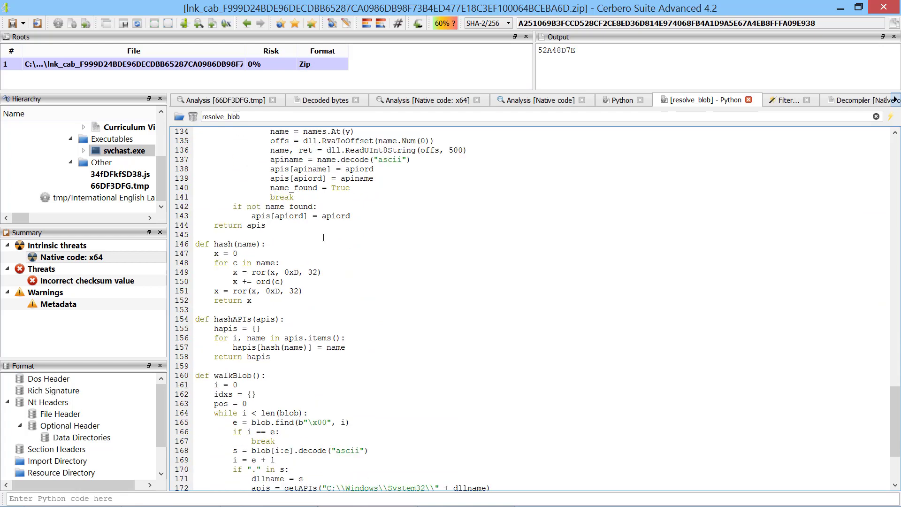
{"action": "scroll", "scroll_direction": "down", "scroll_amount": 3}
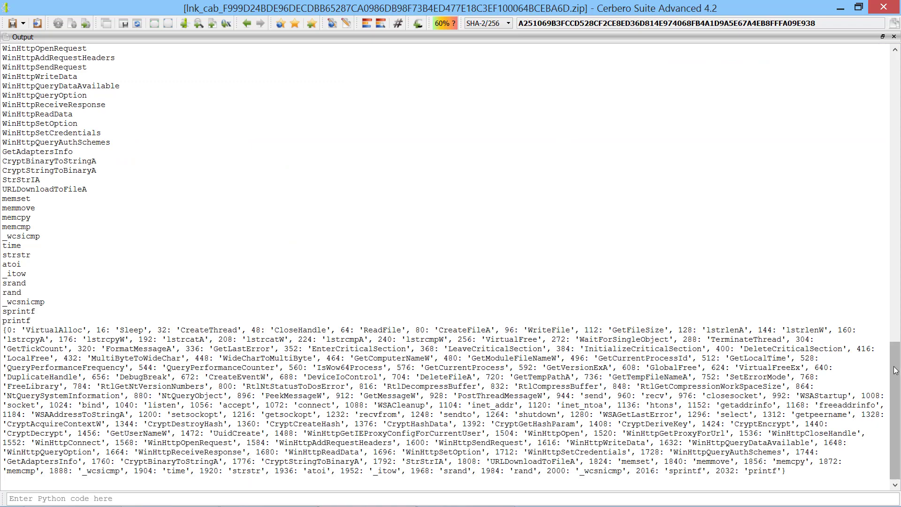
- Scroll the Output pane to the printed offset-to-API-name dictionary
{"action": "scroll", "scroll_direction": "down", "scroll_amount": 3}
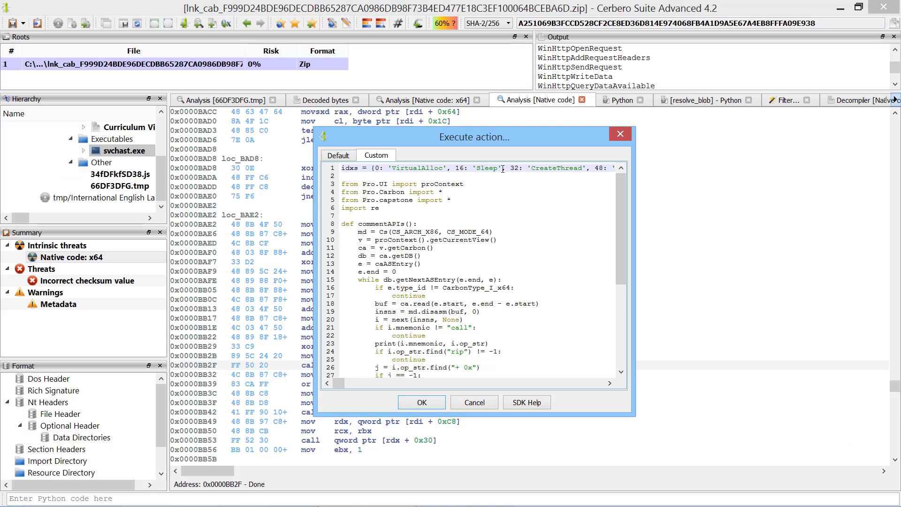
- Run the commentAPIs custom action so indirect calls get comments like CreateThread, WaitForSingleObject, CloseHandle
{"action": "scroll", "scroll_direction": "down", "scroll_amount": 3}
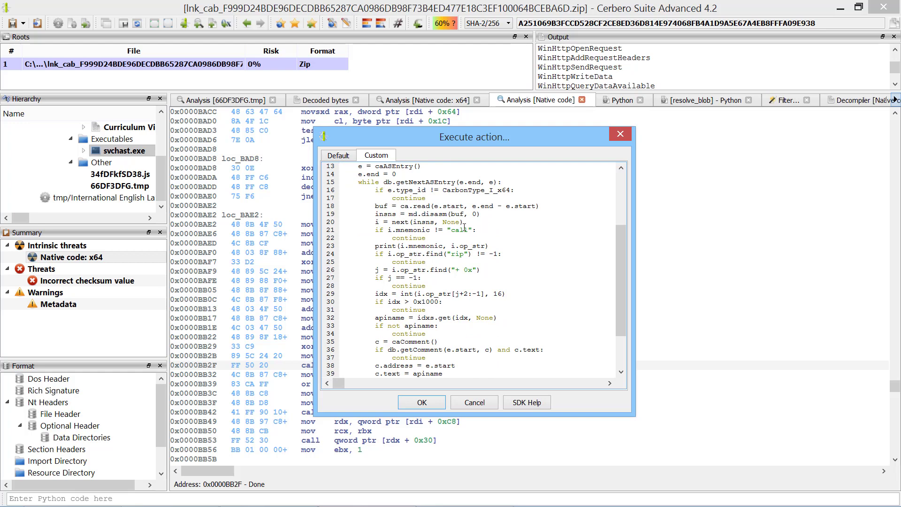
{"action": "scroll", "scroll_direction": "down", "scroll_amount": 3}
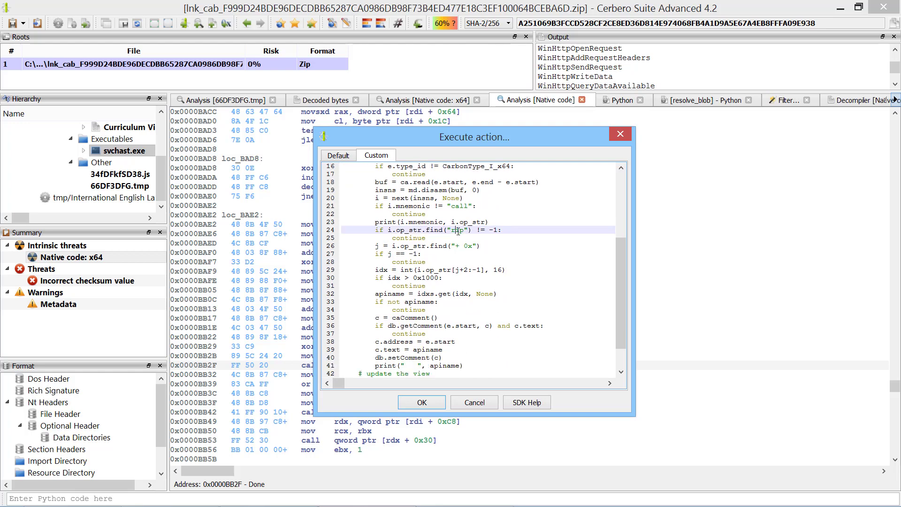
{"action": "scroll", "scroll_direction": "down", "scroll_amount": 3}
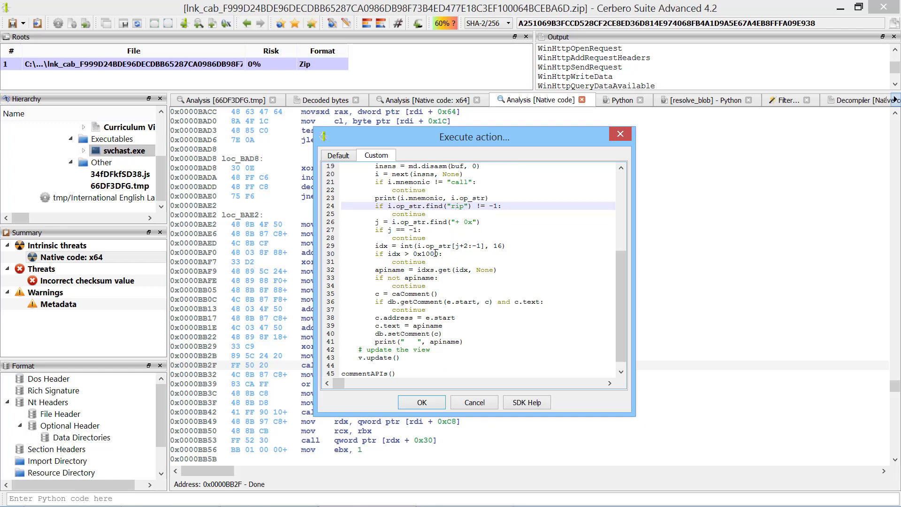
{"action": "left_click", "coordinate": [428, 301]}
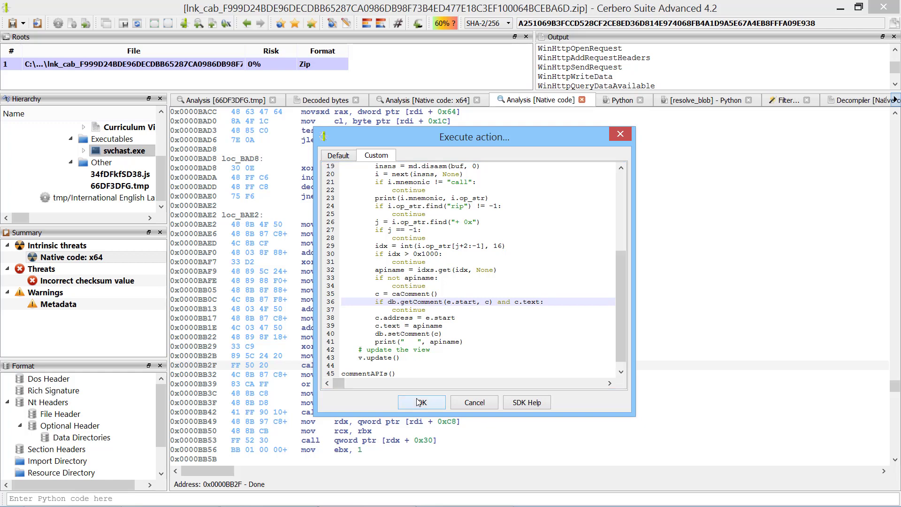
{"action": "left_click", "coordinate": [421, 401]}
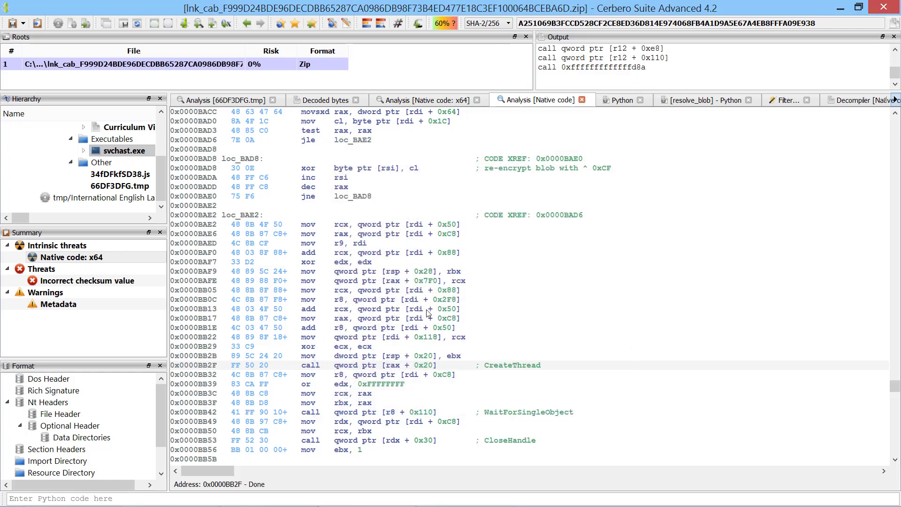